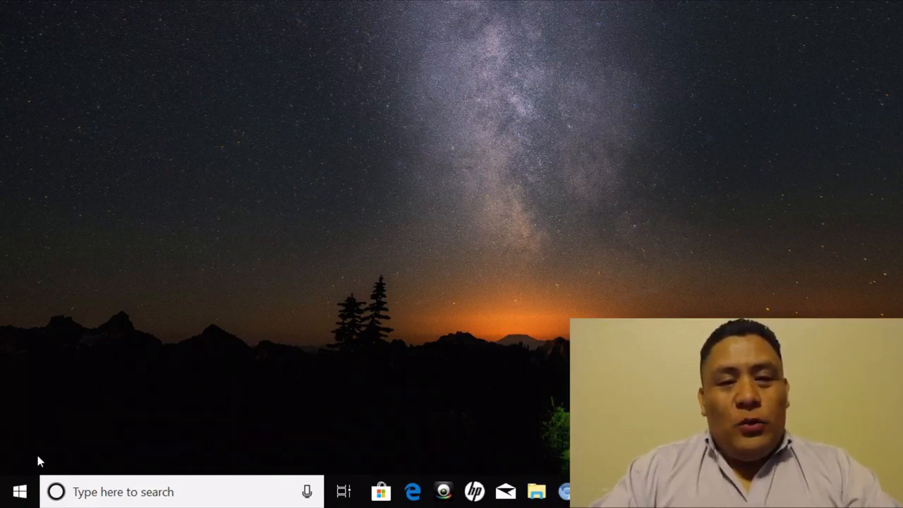
mouse_move(513, 378)
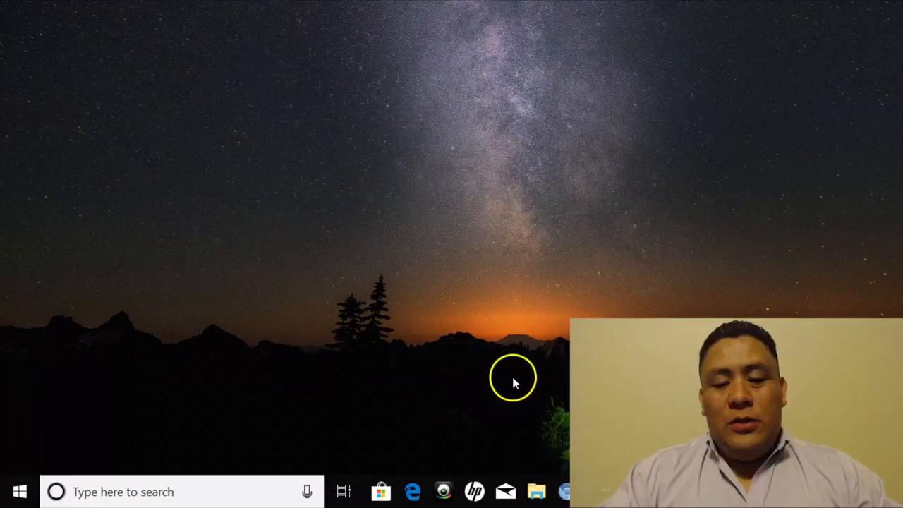
mouse_move(568, 382)
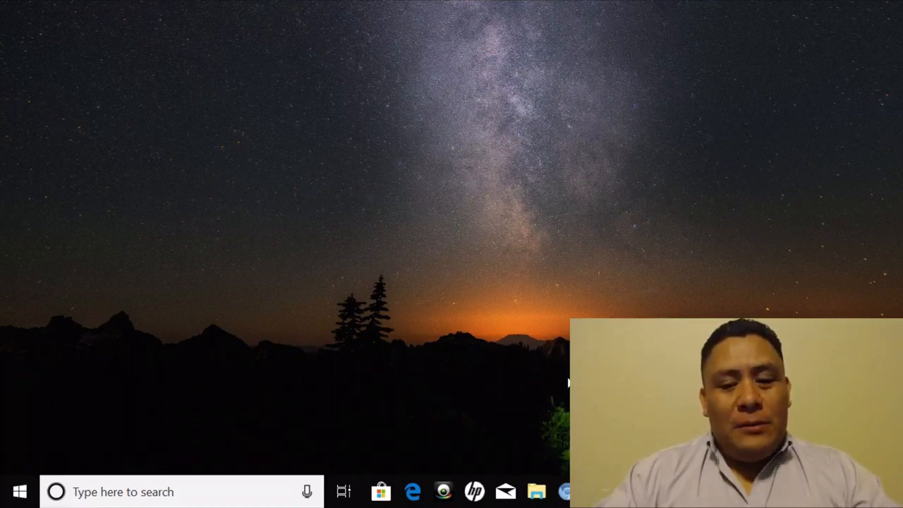
- Restore the Google Chrome window from the taskbar
left_click(596, 492)
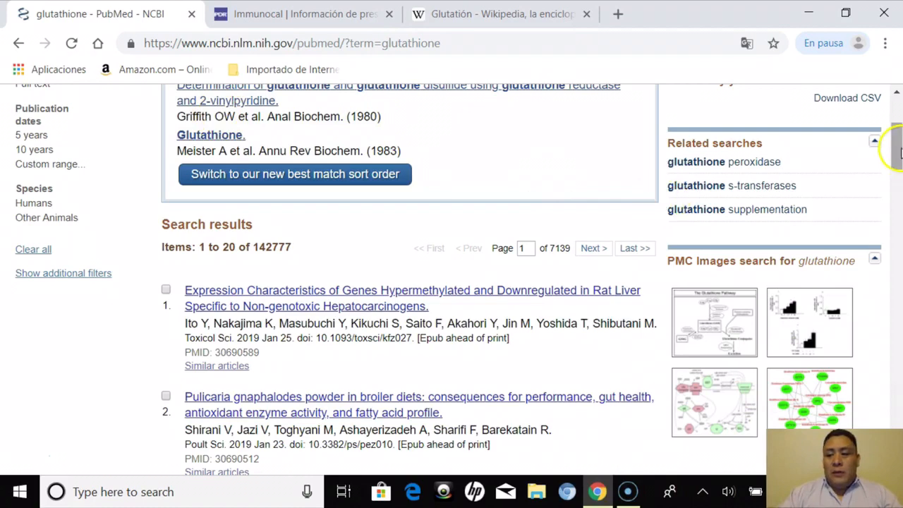
- Return from the glutathione results to the PubMed home page, with the search box focused
scroll("up", 3)
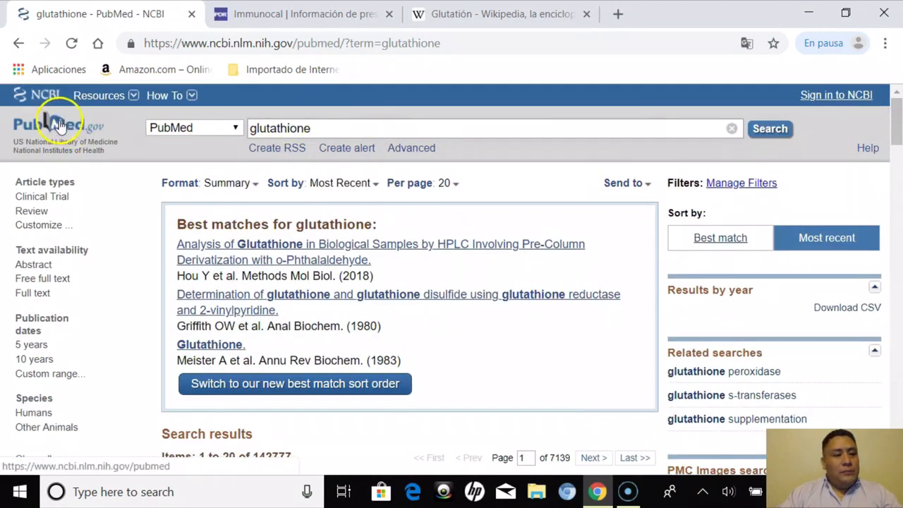
left_click(60, 125)
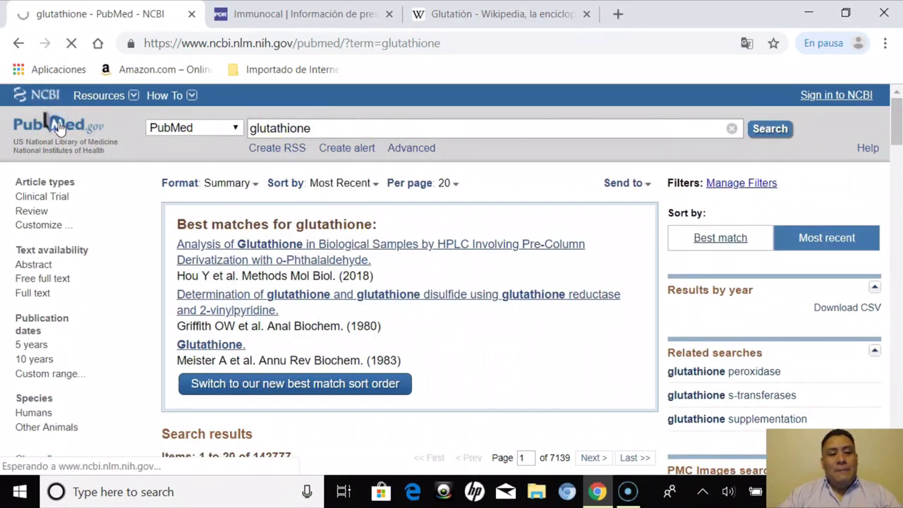
left_click(50, 124)
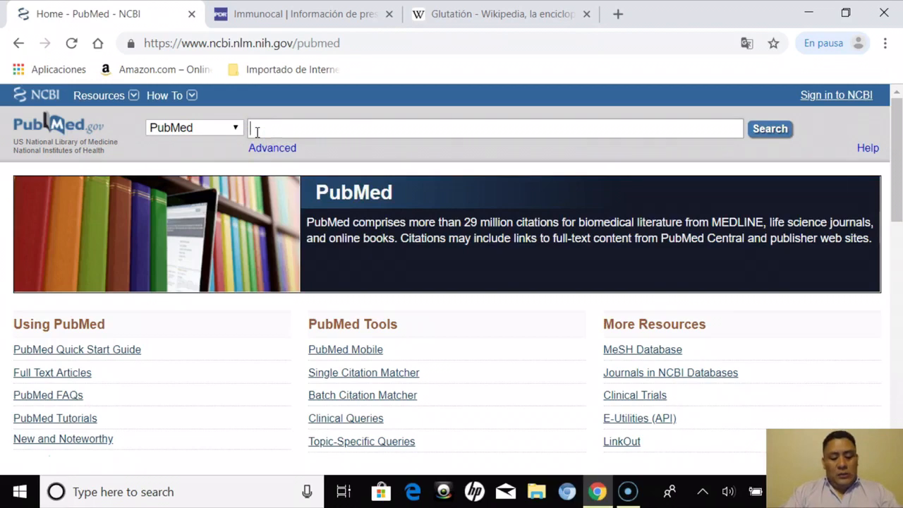
- Type 'glutat' and pick 'glutathione' from suggestions, listing 142,777 results
type("glut")
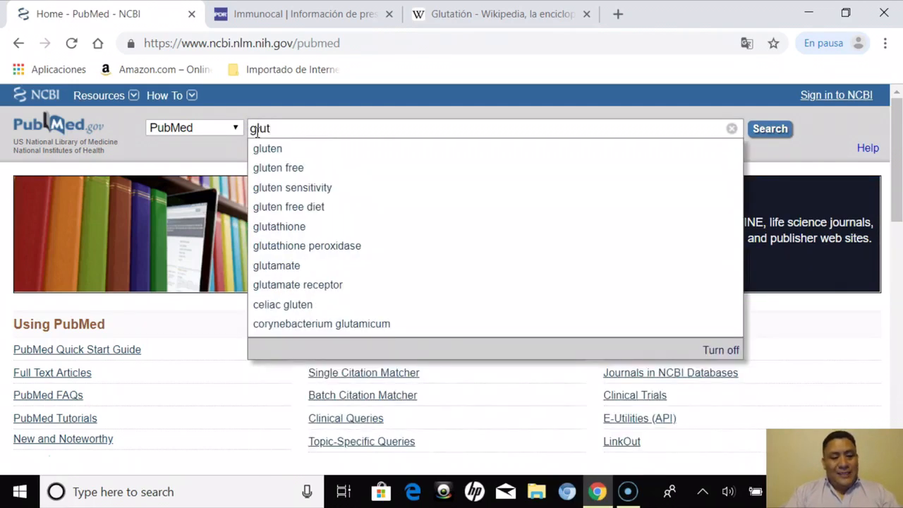
type("at")
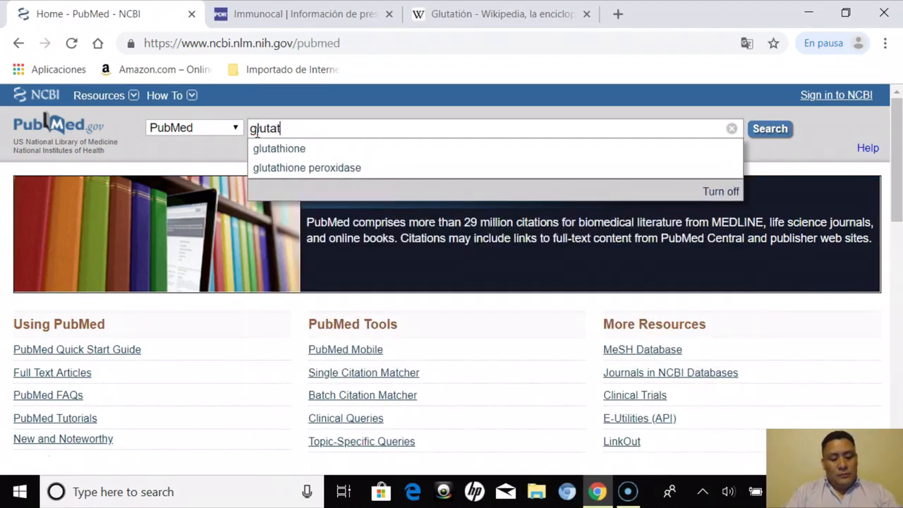
left_click(279, 148)
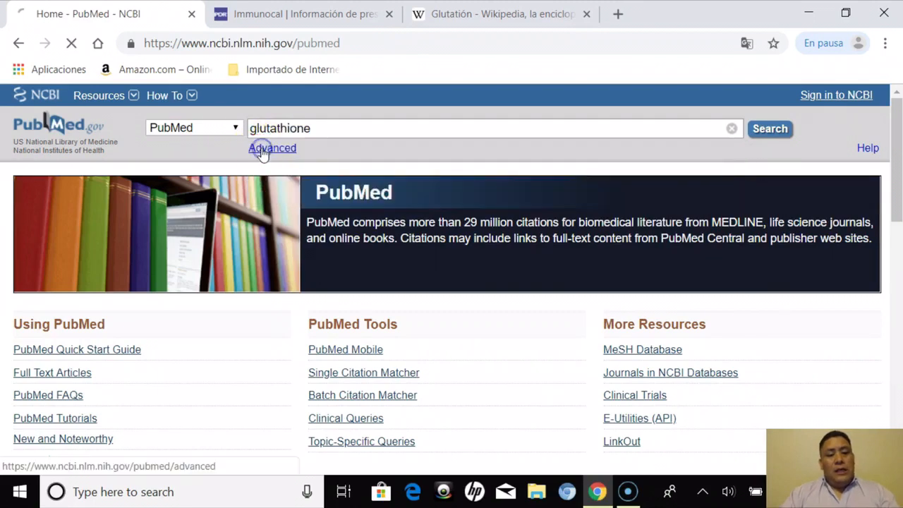
left_click(770, 129)
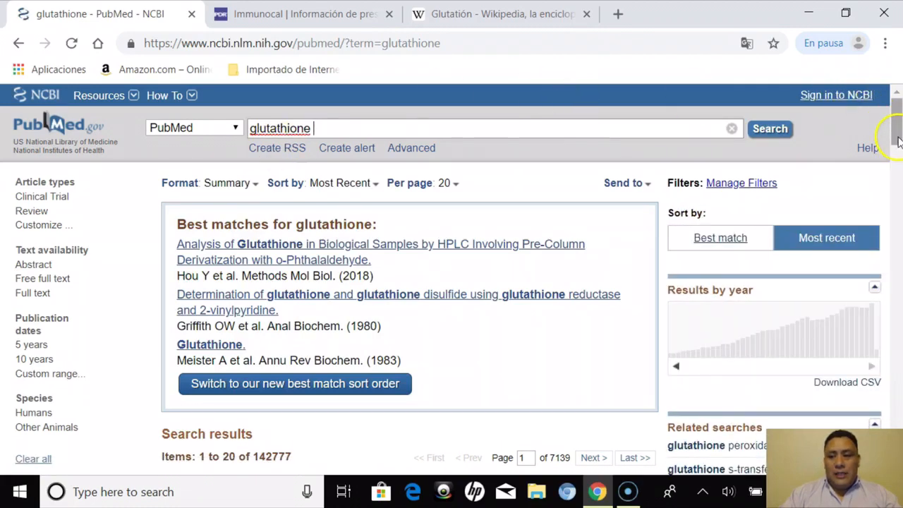
- Scroll through the 142,777 glutathione results and back to the top
scroll("down", 3)
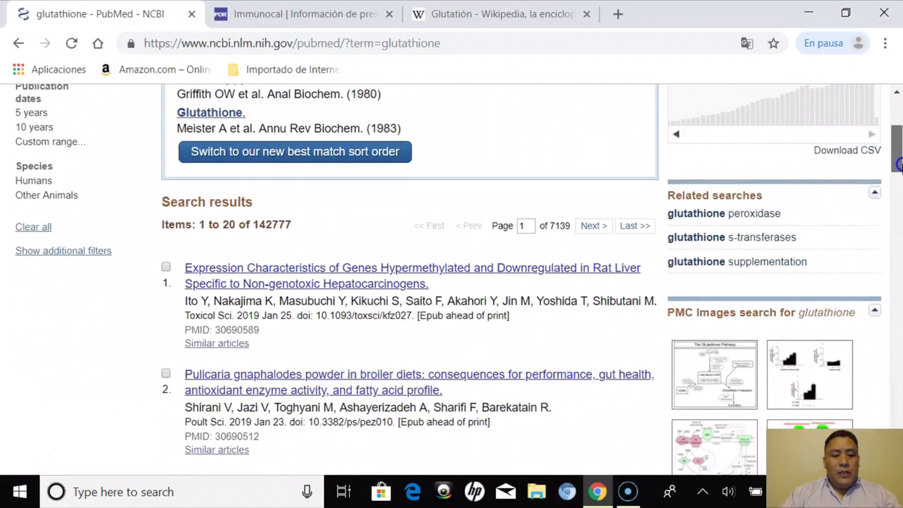
scroll("up", 3)
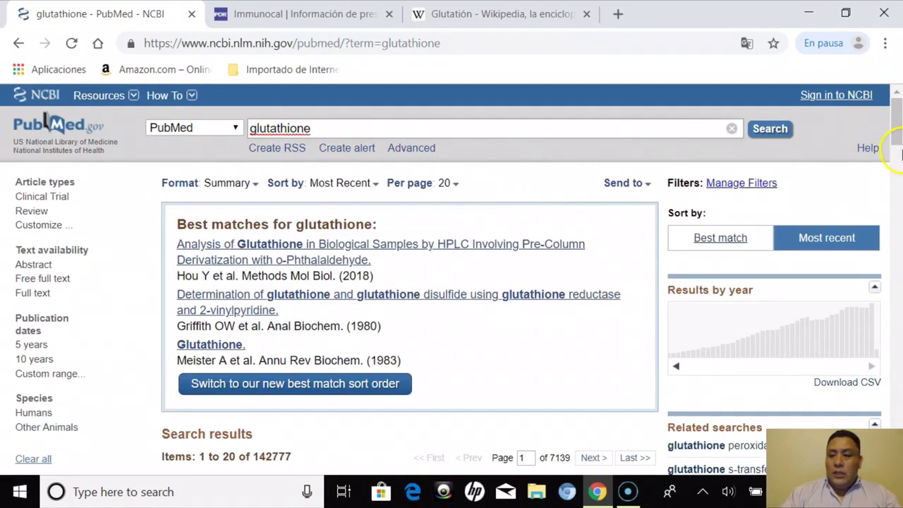
scroll("down", 3)
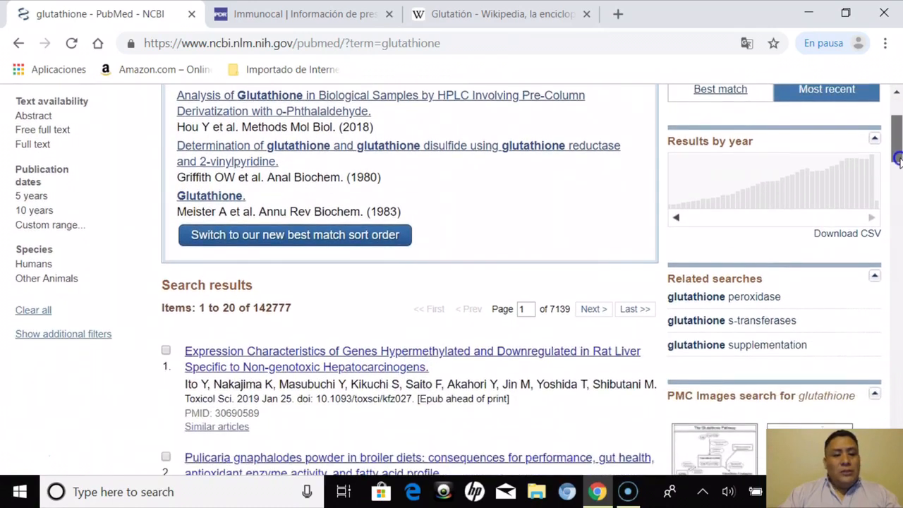
scroll("down", 3)
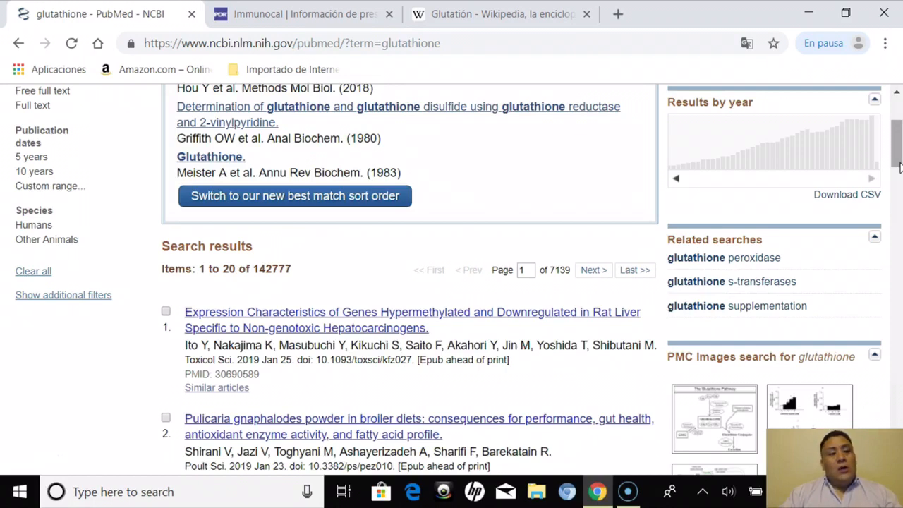
mouse_move(675, 176)
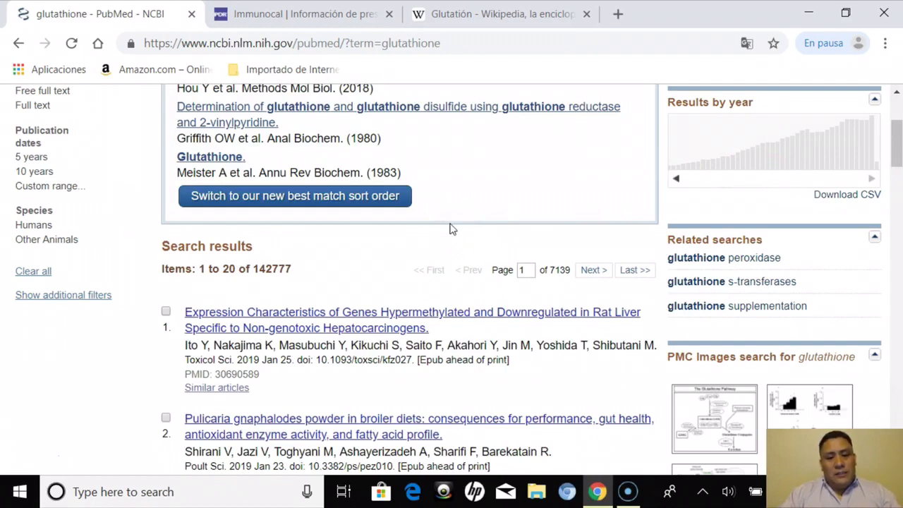
mouse_move(245, 252)
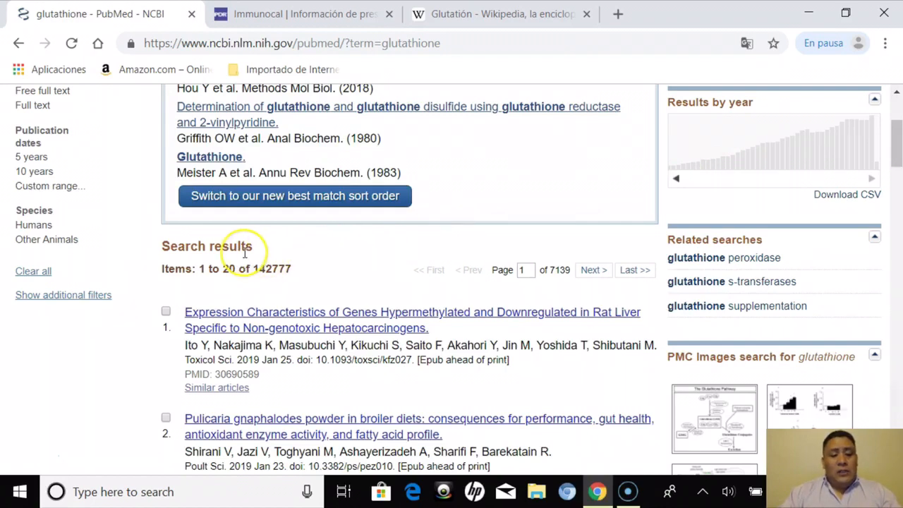
mouse_move(267, 282)
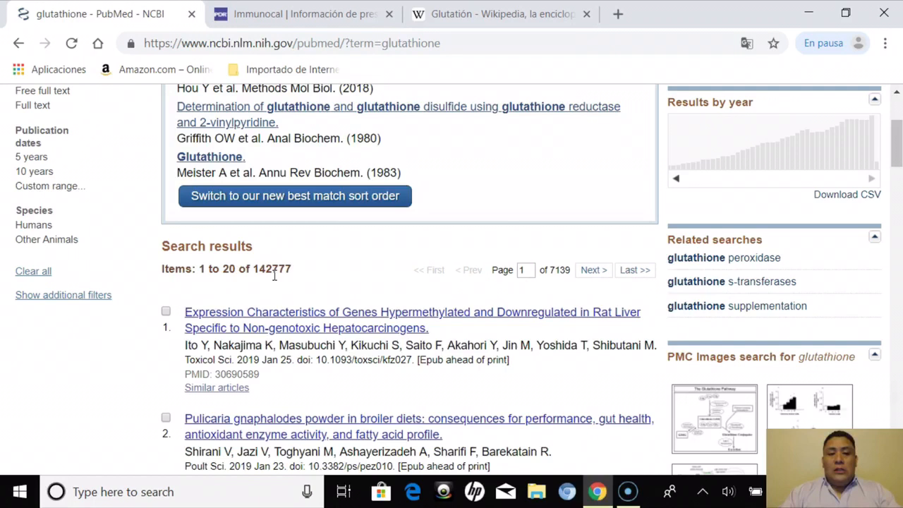
mouse_move(680, 237)
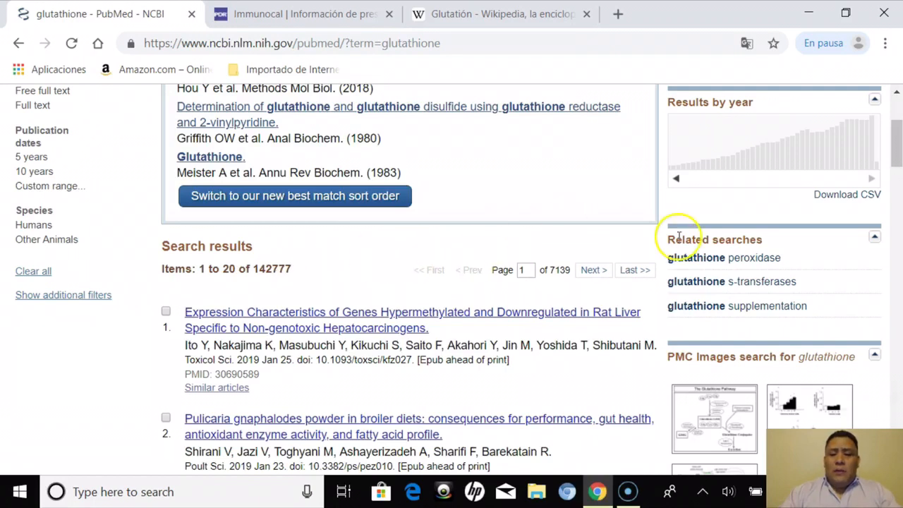
scroll("up", 3)
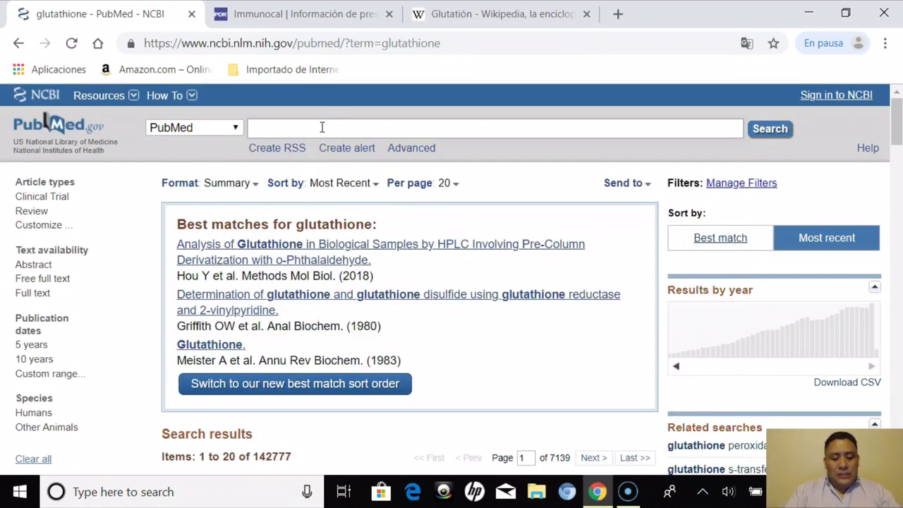
- Search PubMed for 'immunocal' and scroll through its 17 results
type("immunocal")
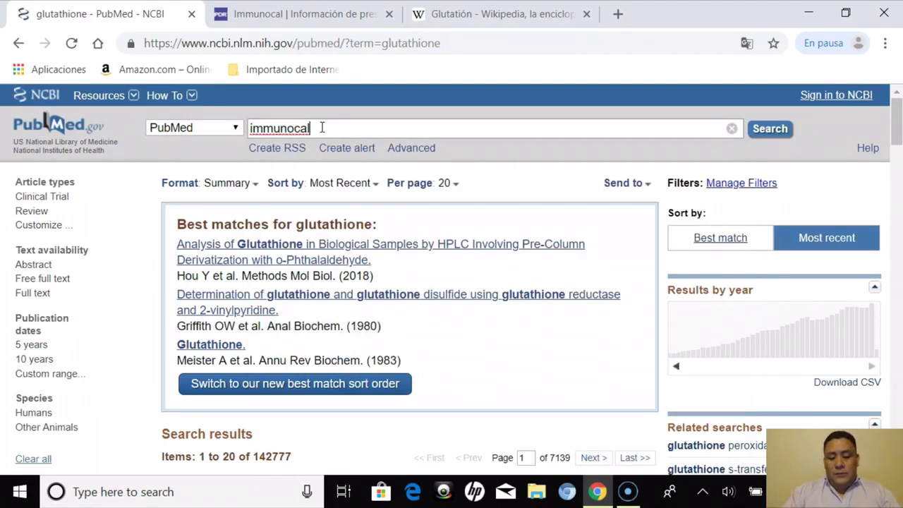
left_click(770, 129)
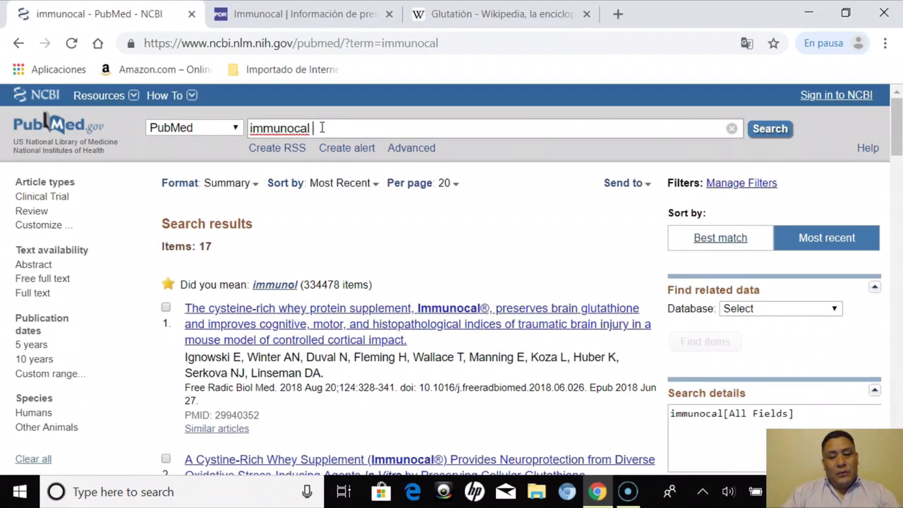
mouse_move(371, 128)
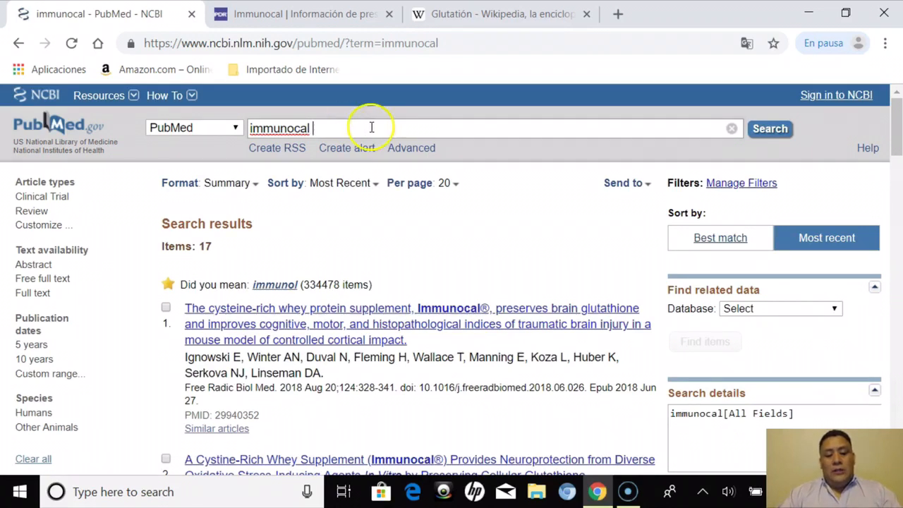
scroll("down", 3)
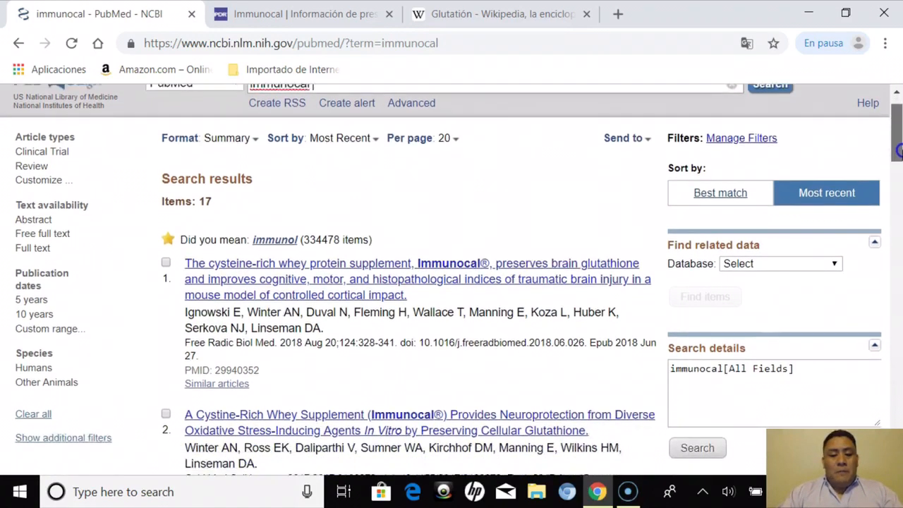
scroll("down", 3)
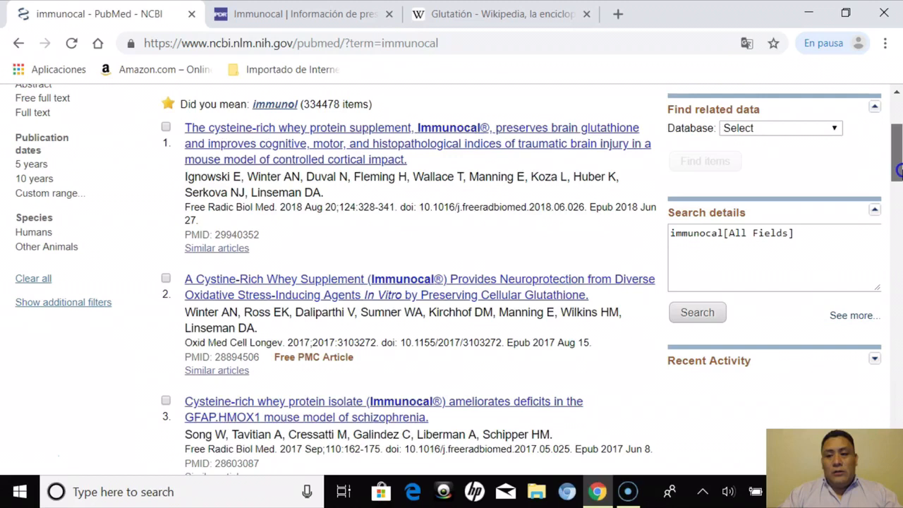
scroll("up", 3)
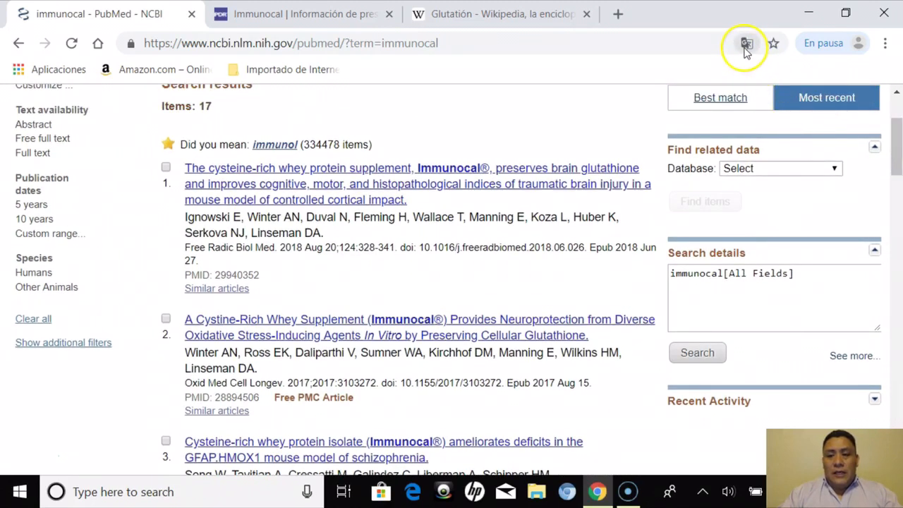
- Translate the immunocal results page into Spanish via Chrome's Traducir option
left_click(747, 43)
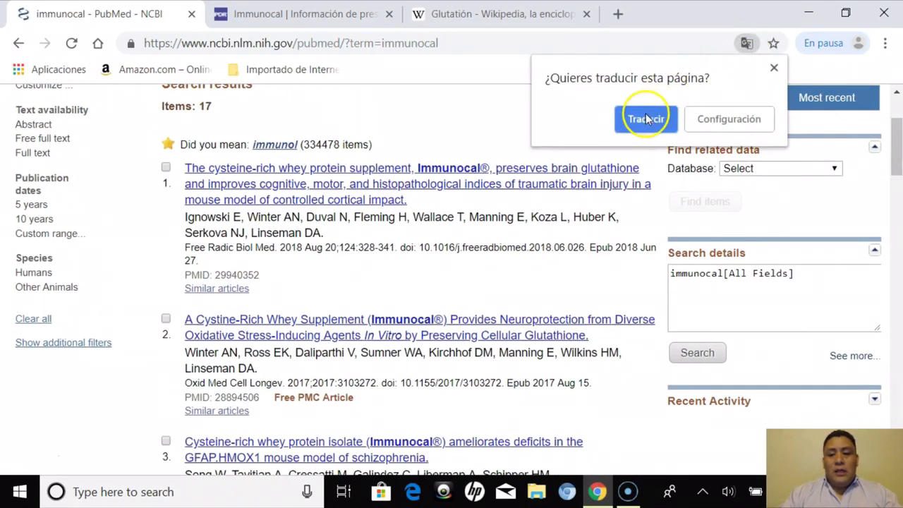
left_click(645, 119)
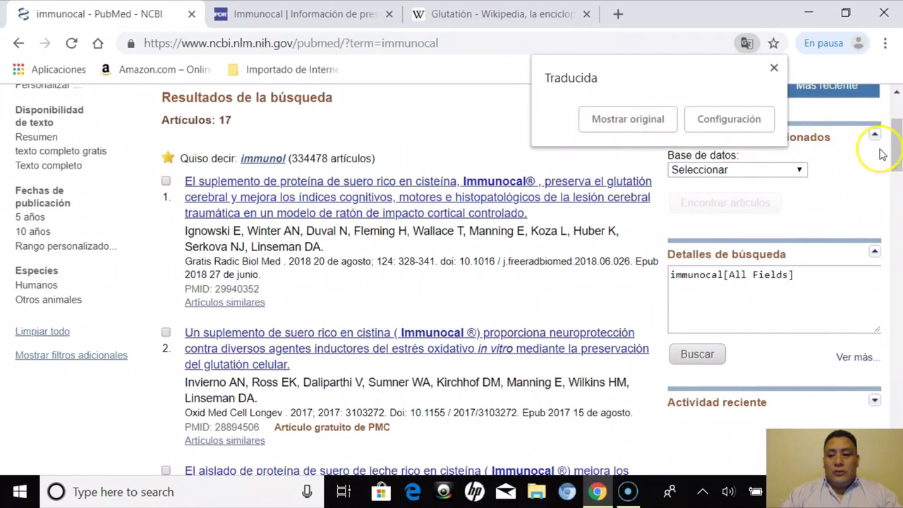
left_click(774, 68)
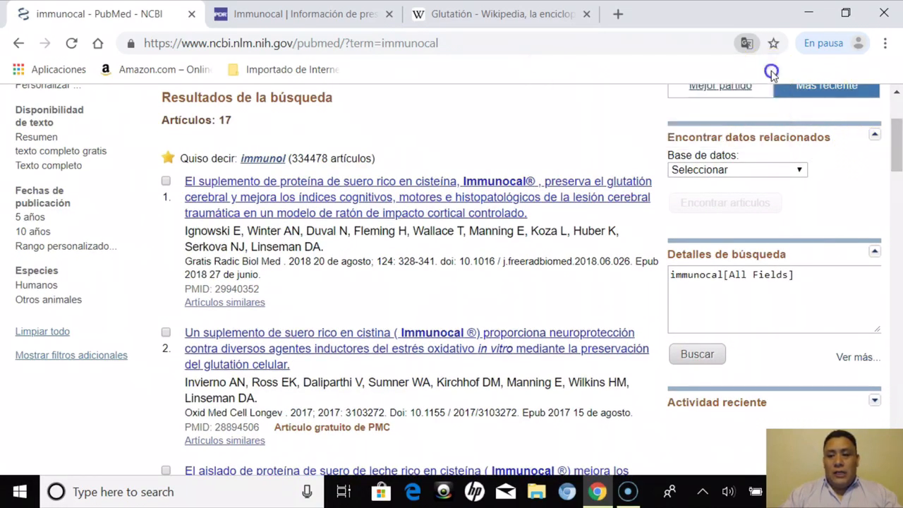
scroll("up", 3)
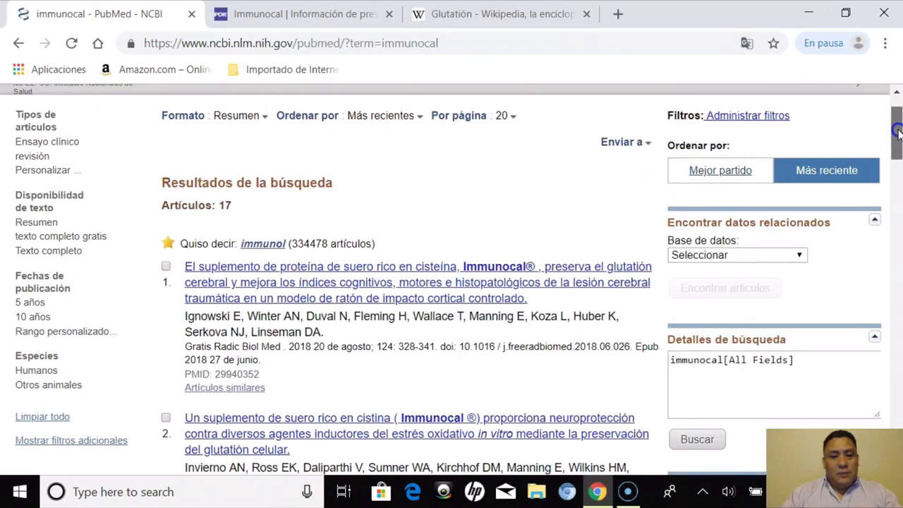
- Scroll the translated results down to the sixth article, on Immunocal neuroprotection
scroll("down", 3)
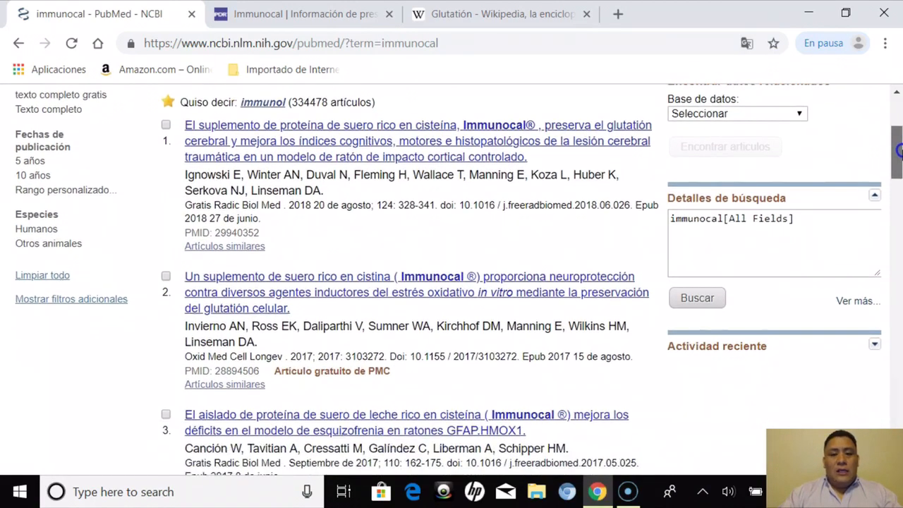
scroll("down", 3)
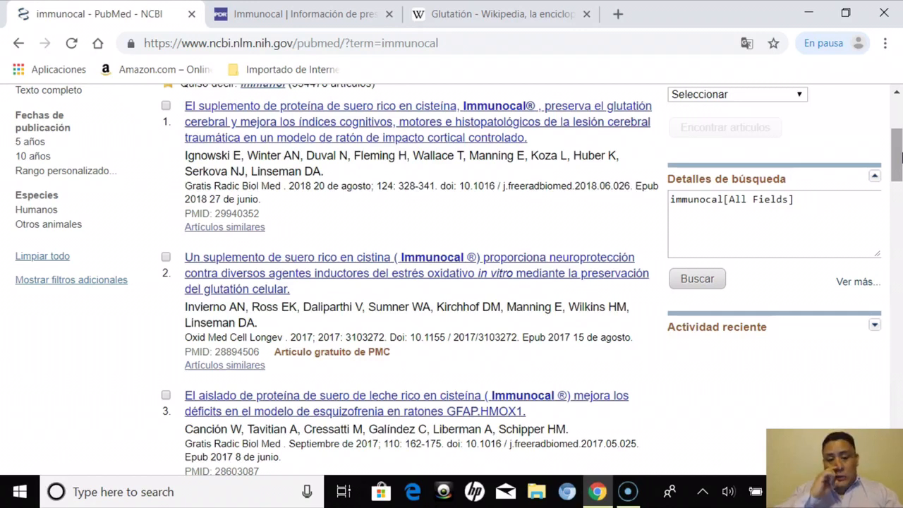
scroll("down", 3)
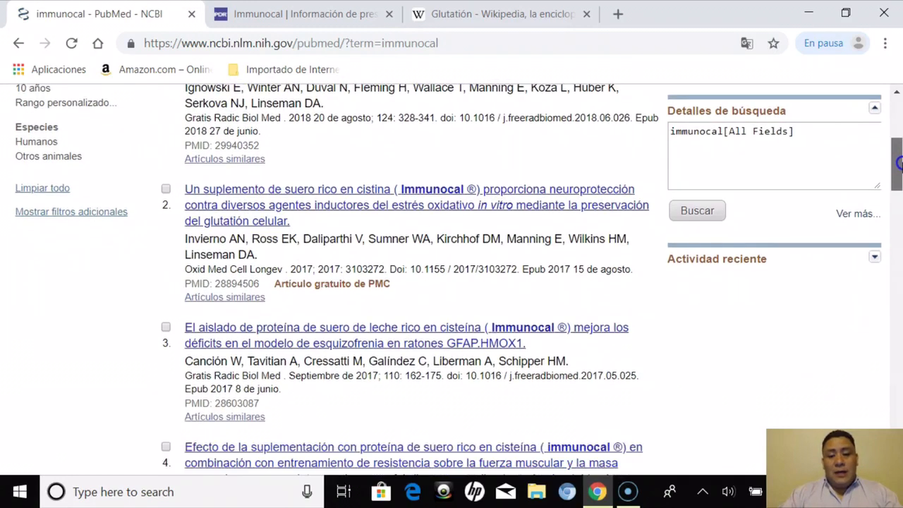
scroll("down", 3)
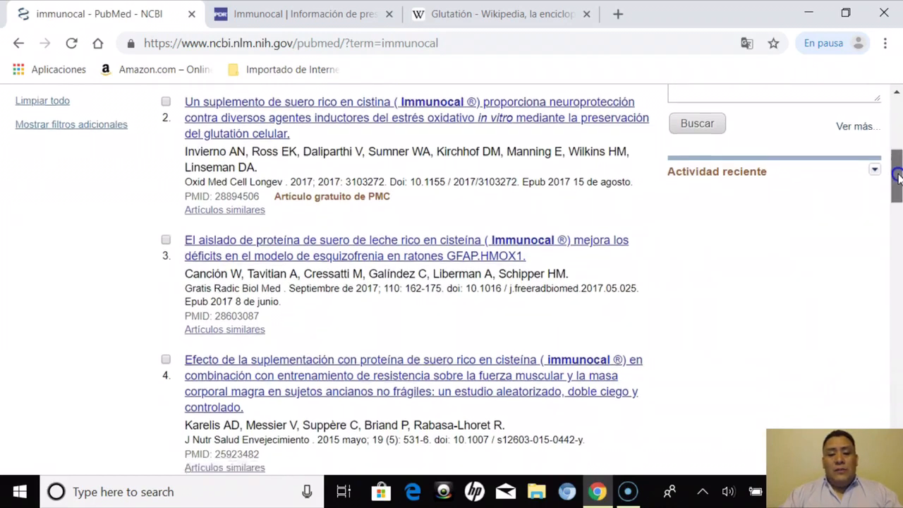
scroll("down", 3)
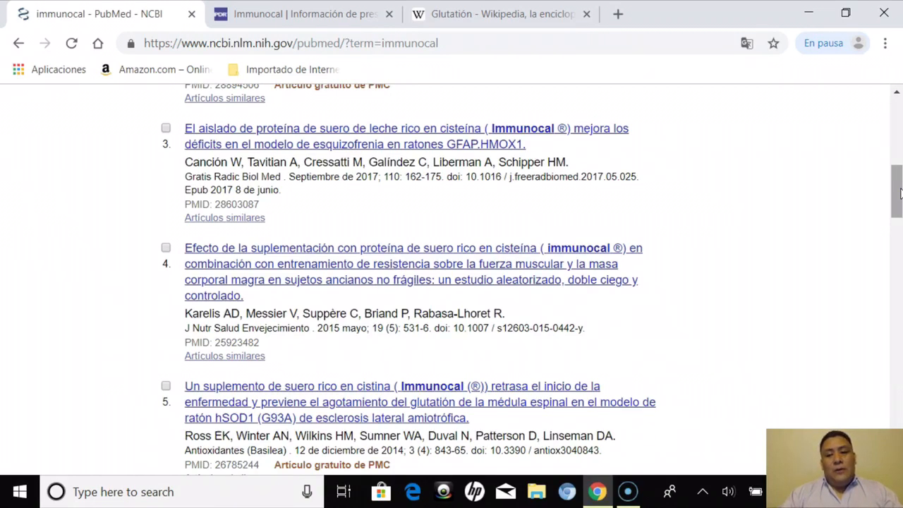
scroll("down", 3)
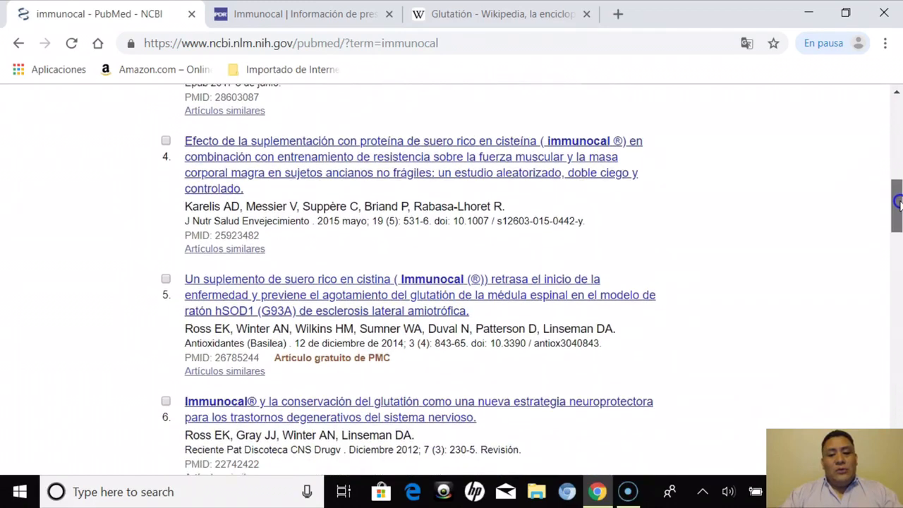
scroll("down", 3)
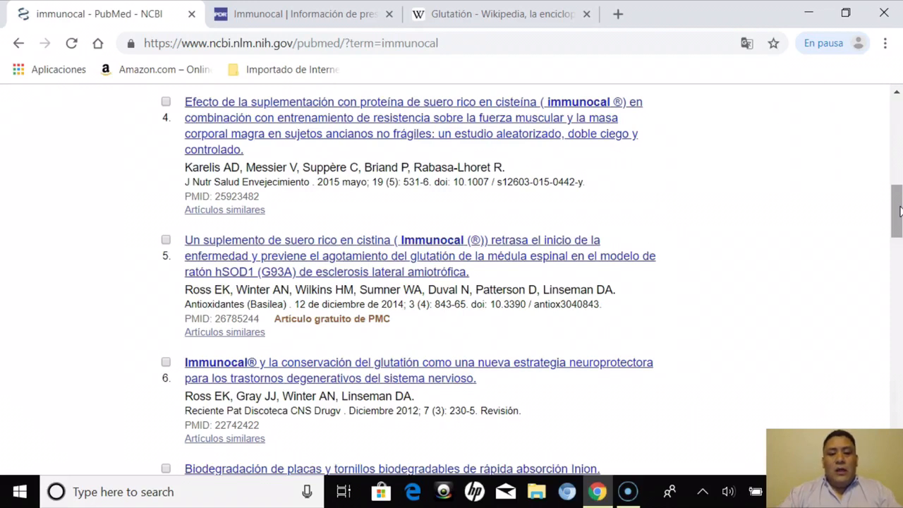
scroll("down", 3)
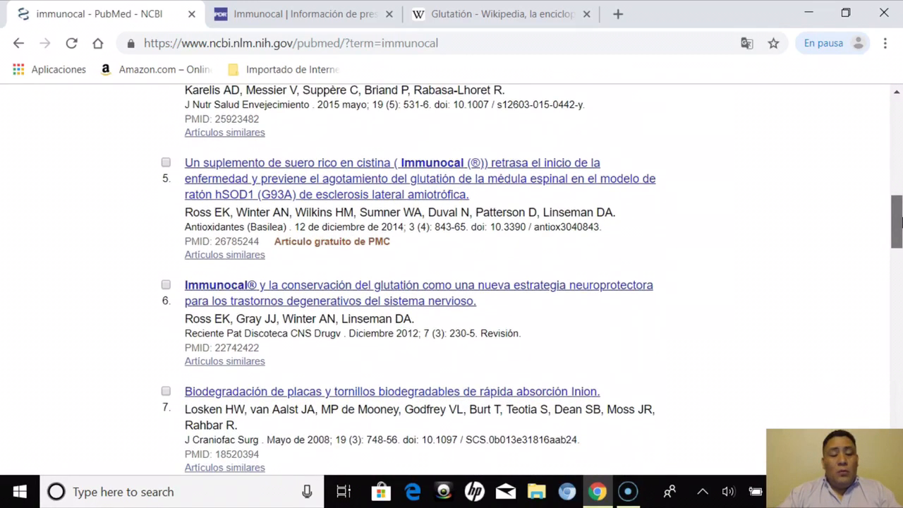
scroll("down", 3)
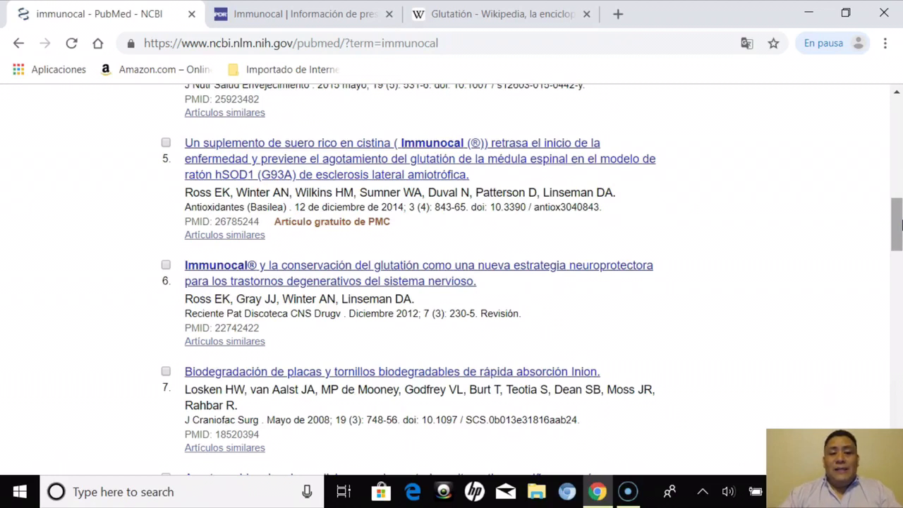
mouse_move(703, 134)
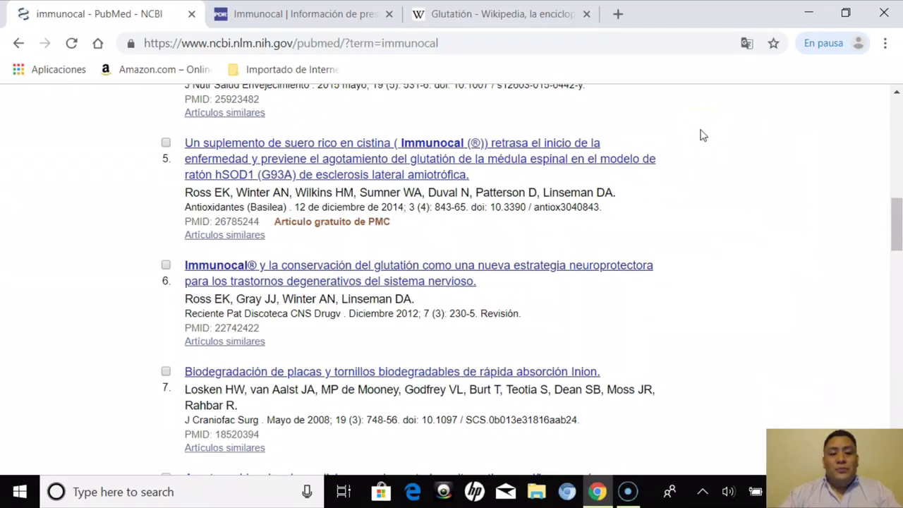
mouse_move(411, 117)
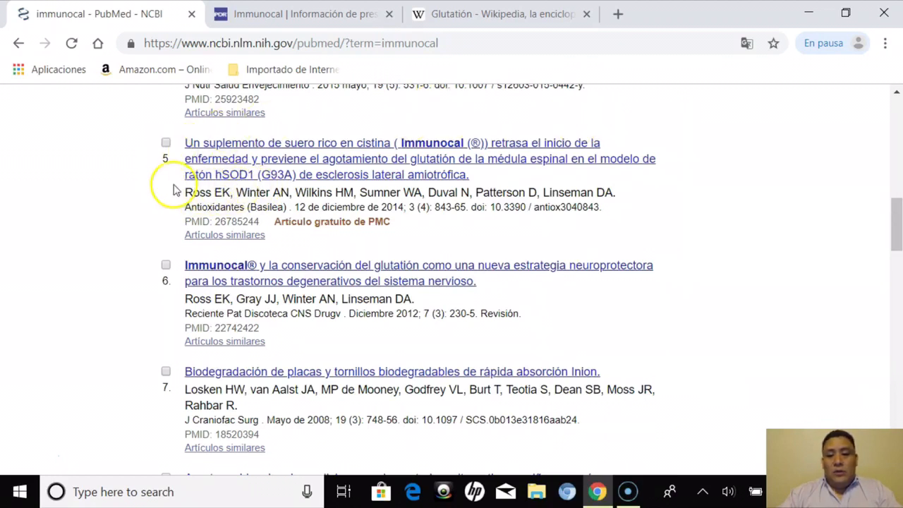
mouse_move(451, 134)
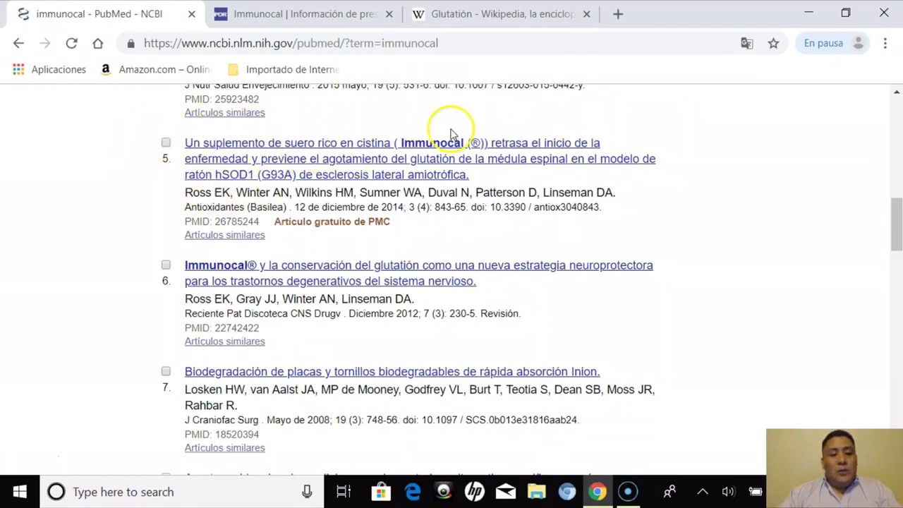
mouse_move(688, 144)
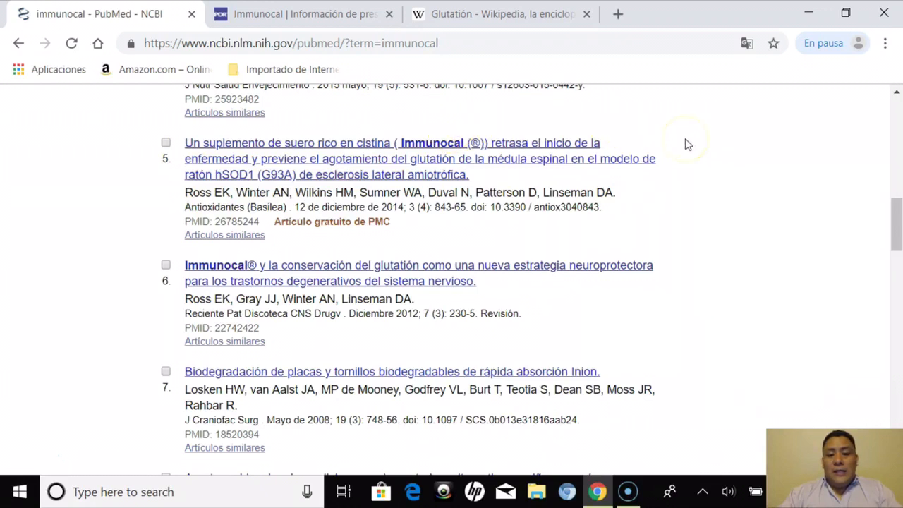
mouse_move(328, 149)
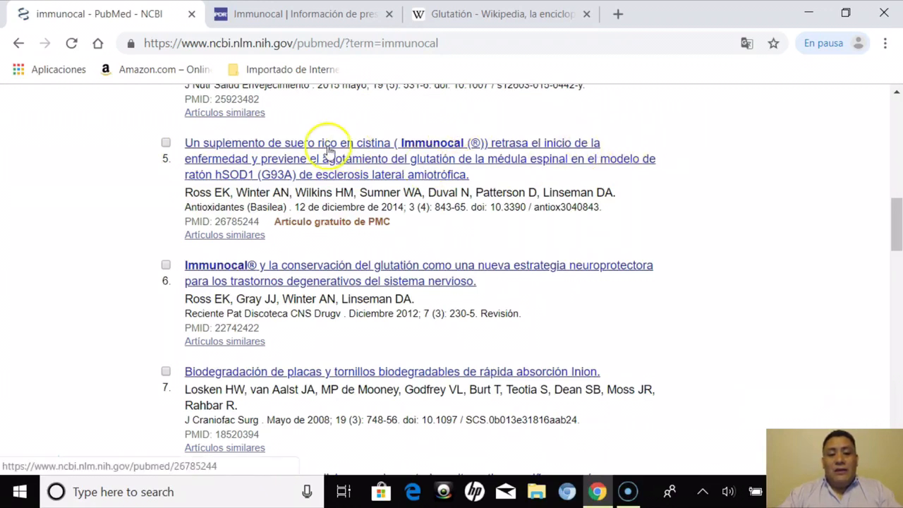
mouse_move(377, 165)
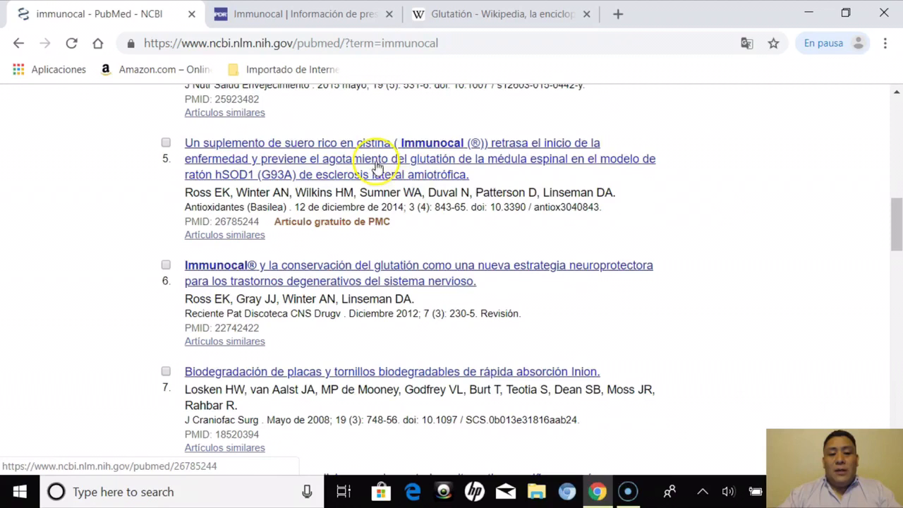
mouse_move(571, 177)
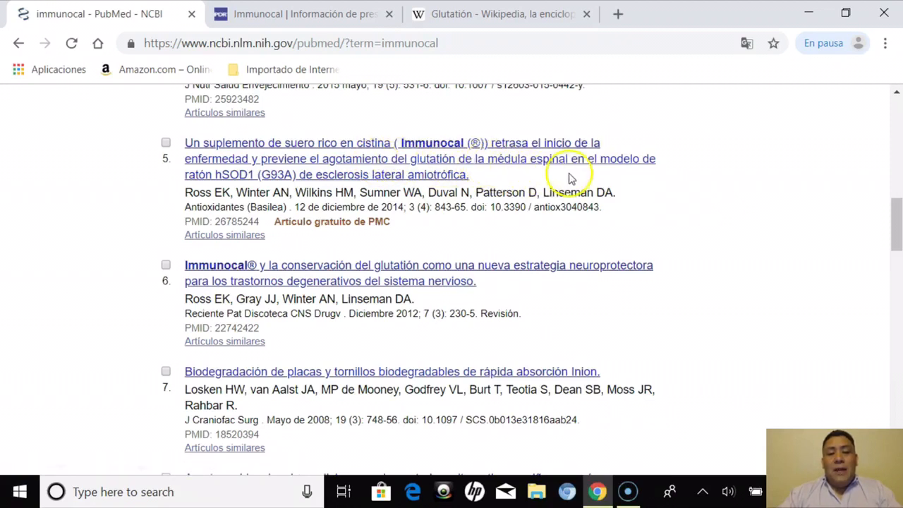
mouse_move(377, 208)
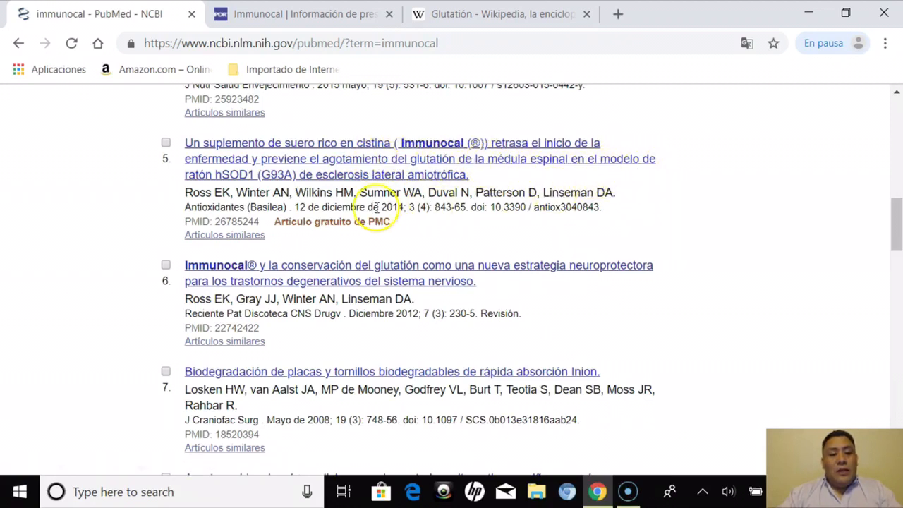
mouse_move(402, 183)
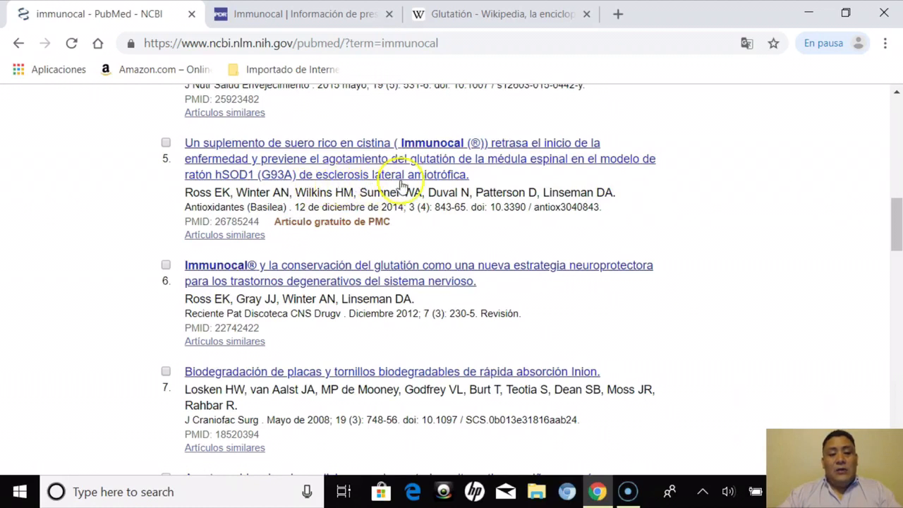
mouse_move(631, 199)
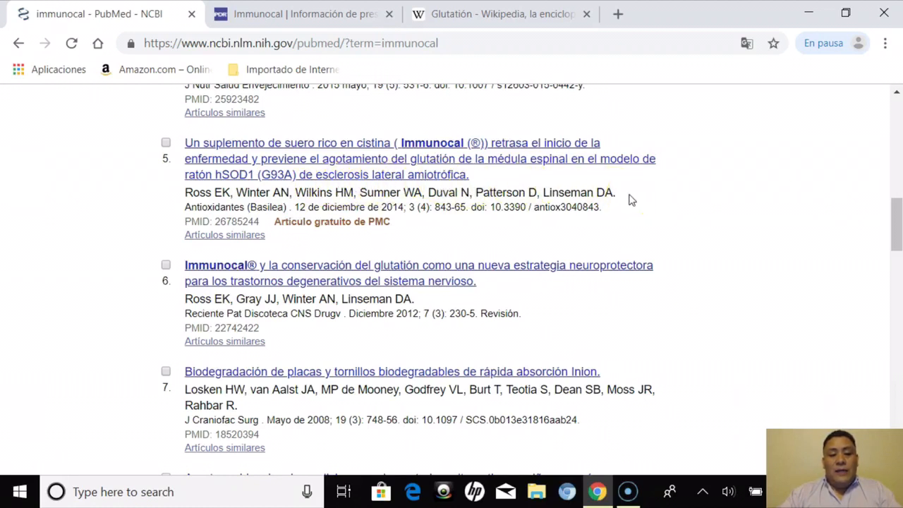
mouse_move(893, 236)
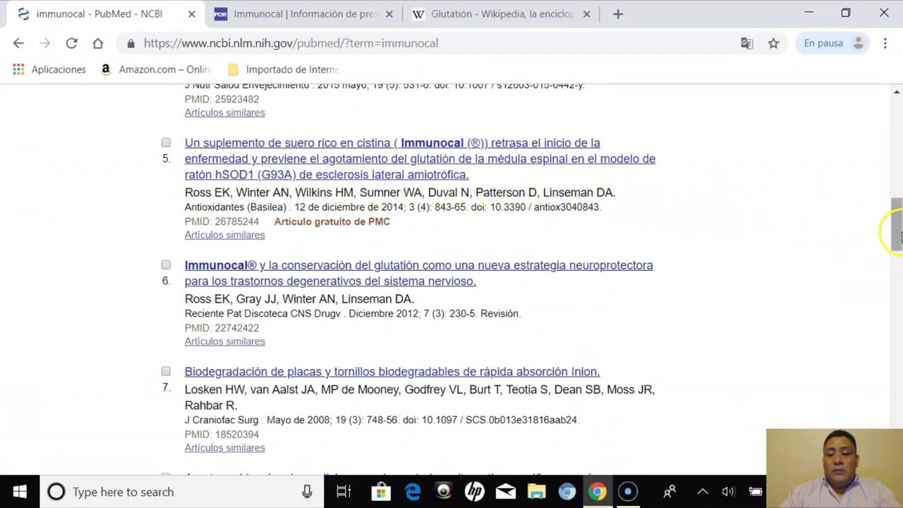
scroll("down", 3)
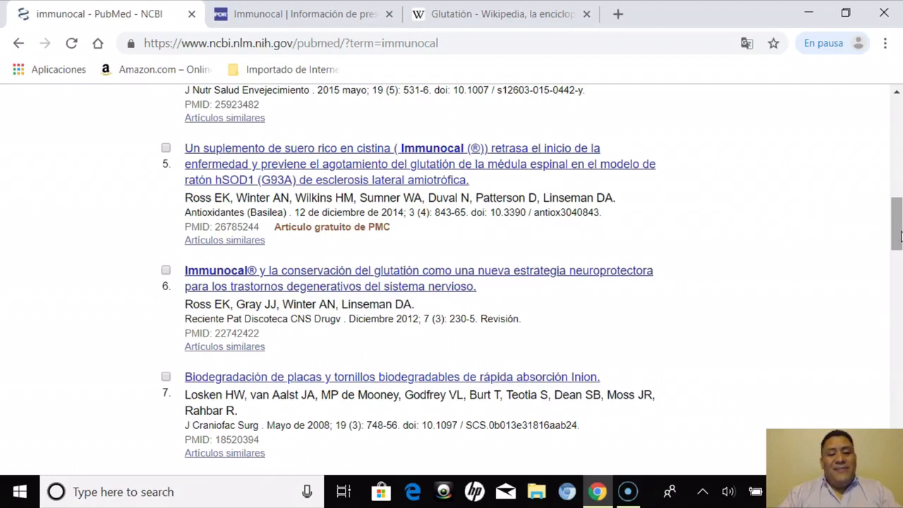
- Scroll on through results 8 to 11, including the whey protein studies on cystic fibrosis and HIV
scroll("down", 3)
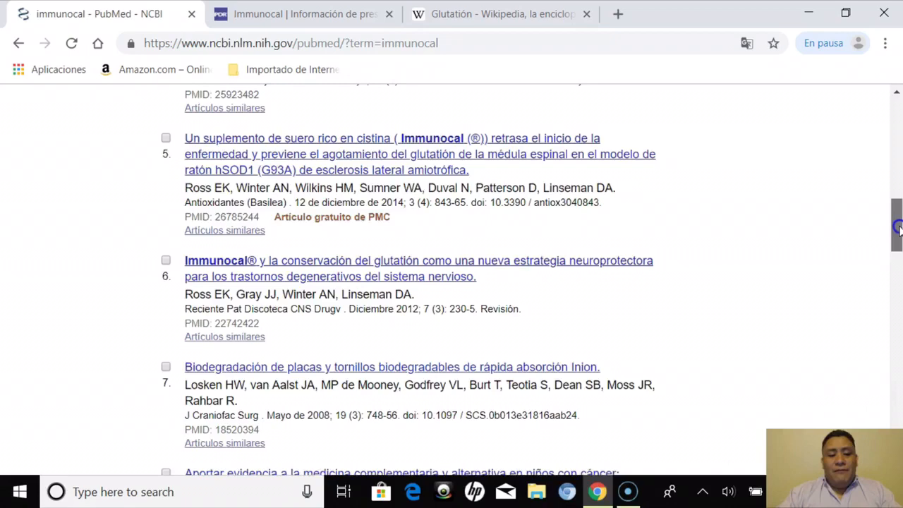
scroll("down", 3)
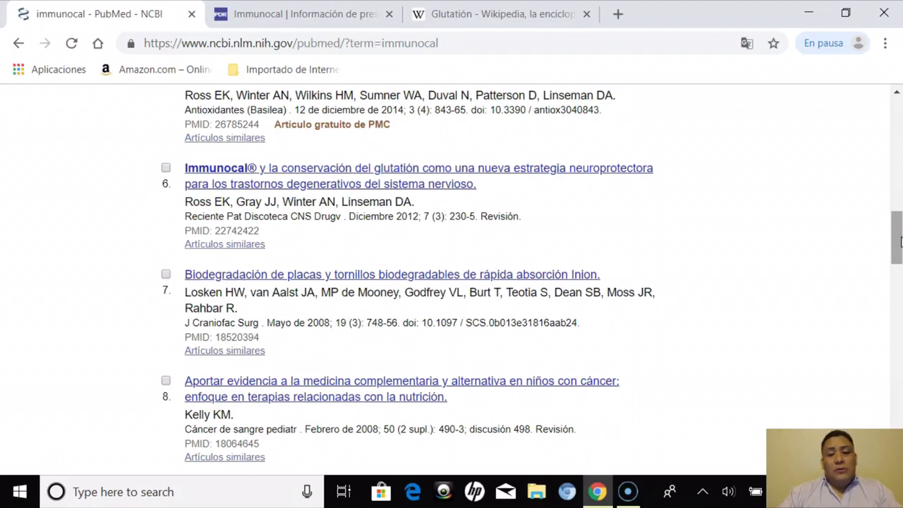
scroll("down", 3)
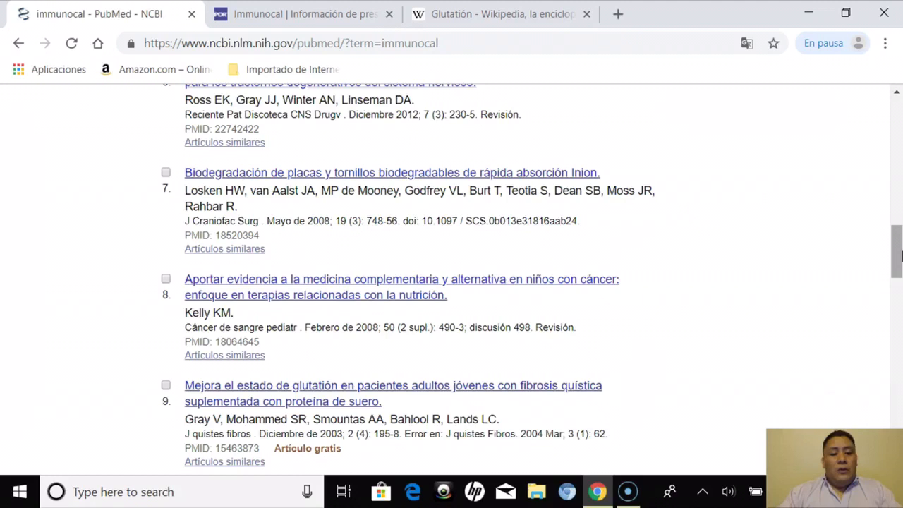
scroll("down", 3)
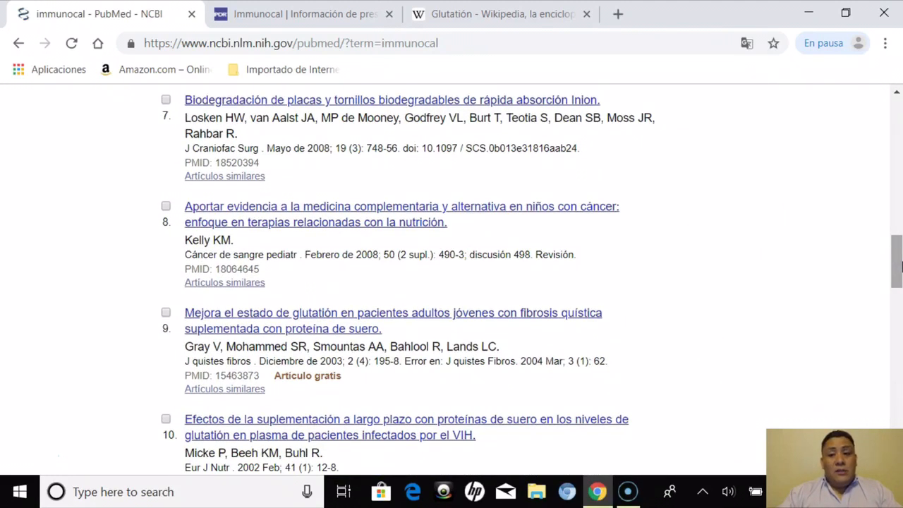
scroll("down", 3)
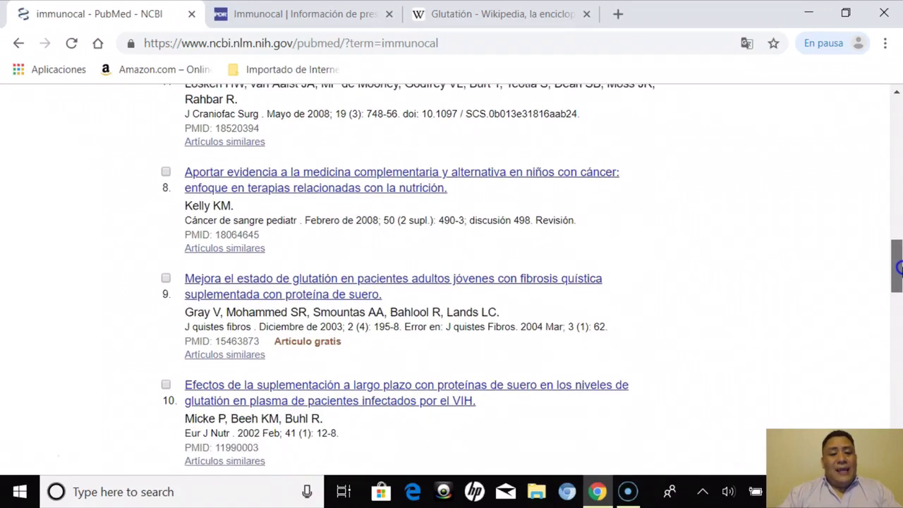
scroll("down", 3)
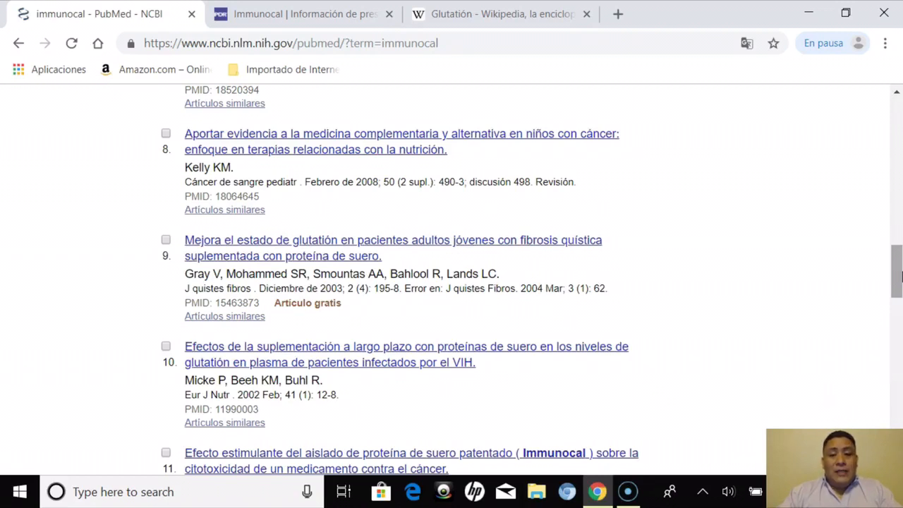
scroll("down", 3)
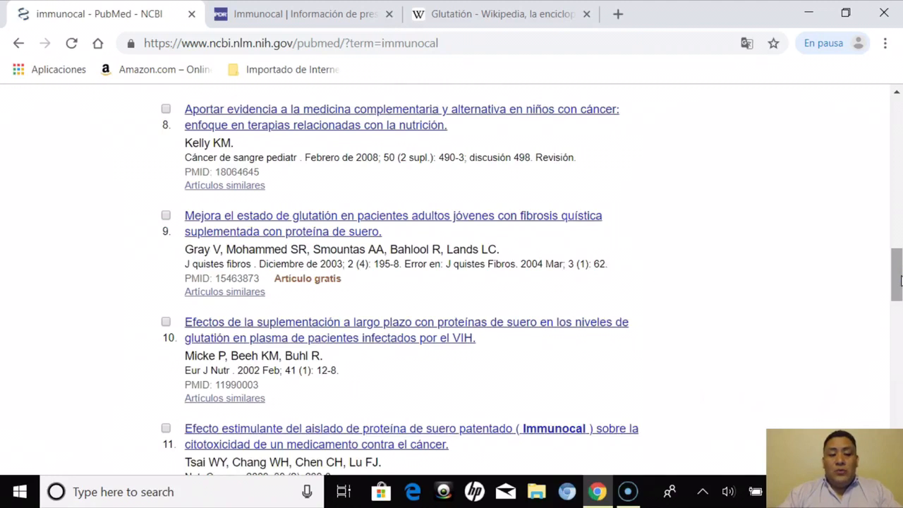
scroll("down", 3)
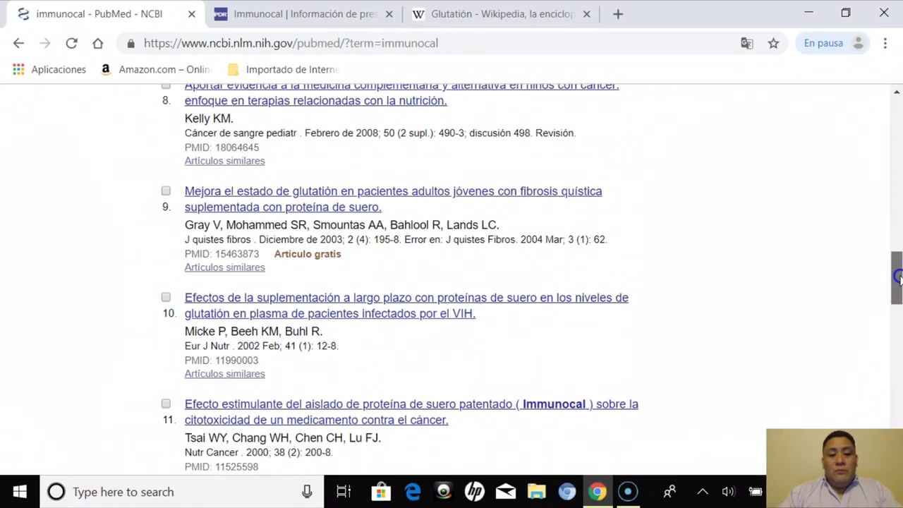
scroll("down", 3)
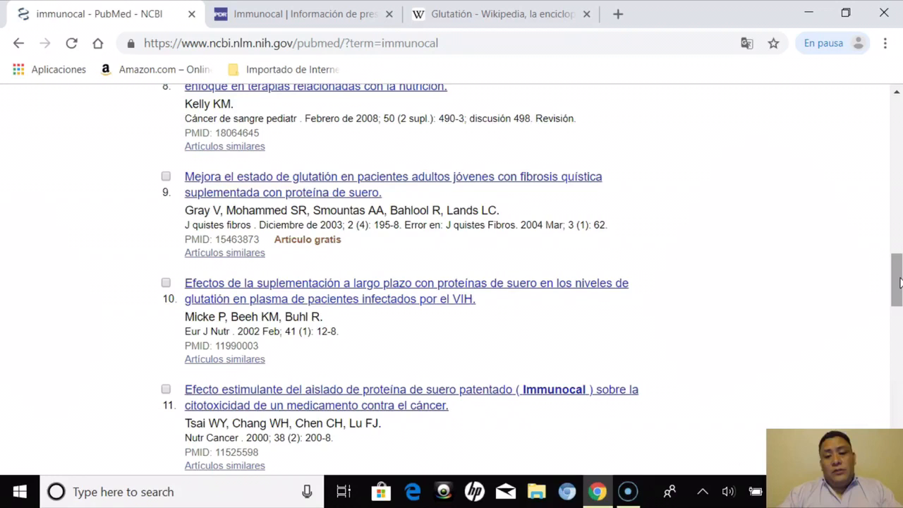
mouse_move(728, 223)
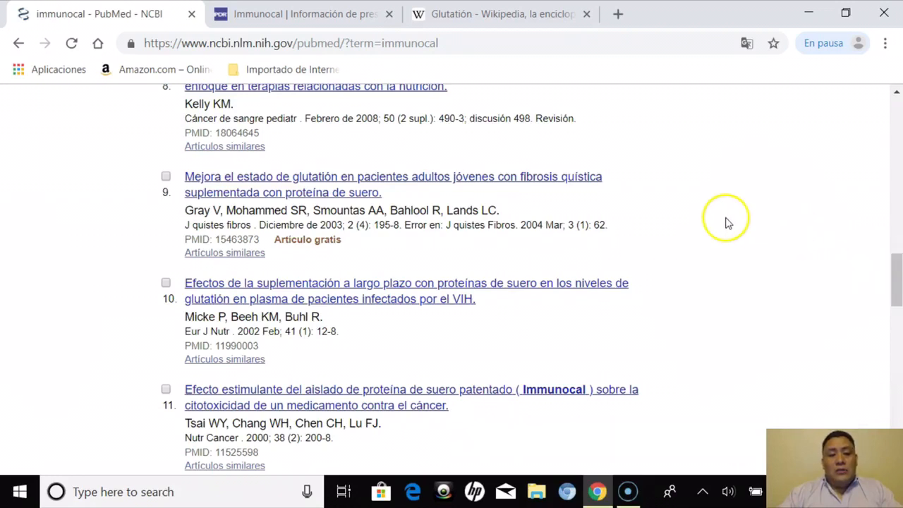
mouse_move(450, 207)
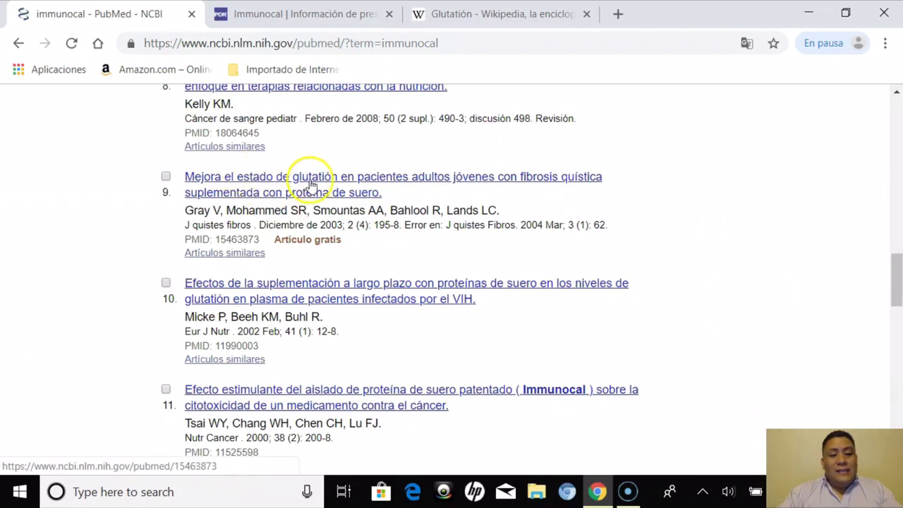
mouse_move(502, 187)
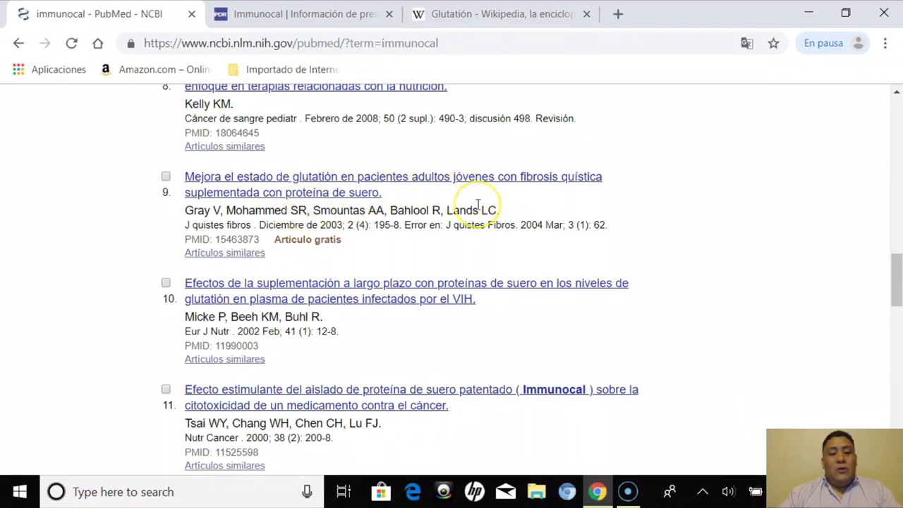
mouse_move(896, 289)
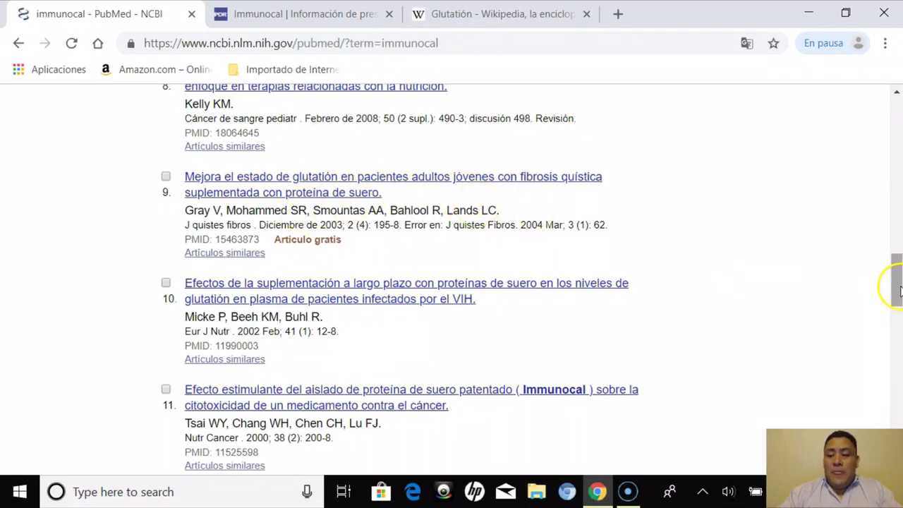
- Scroll to the last immunocal result and the 'Quiso decir' suggestion
scroll("down", 3)
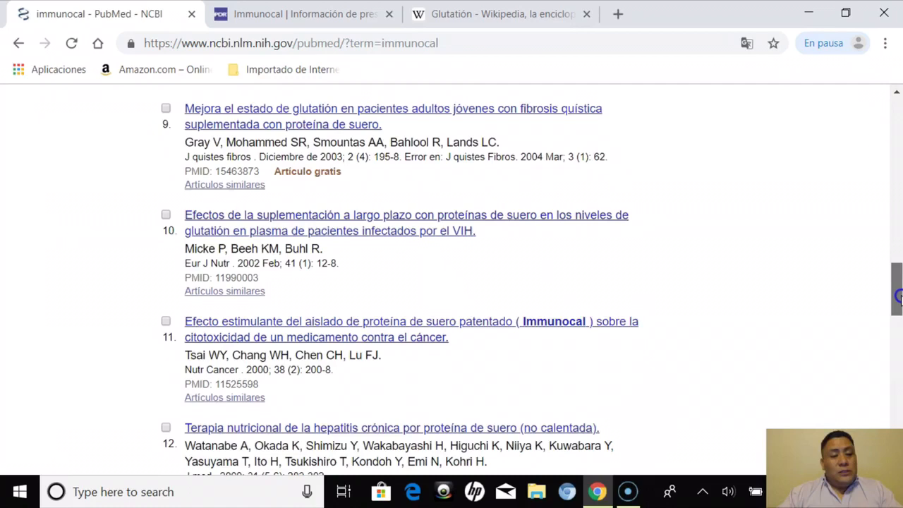
scroll("down", 3)
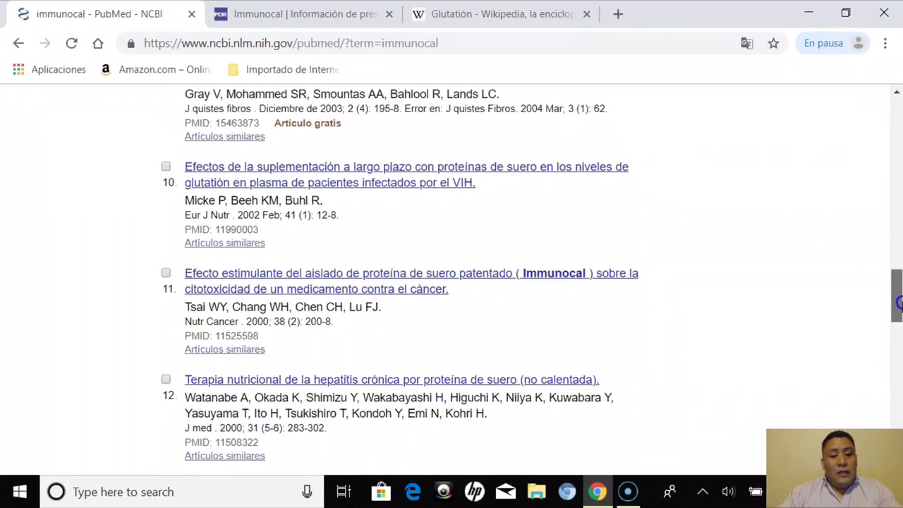
scroll("down", 3)
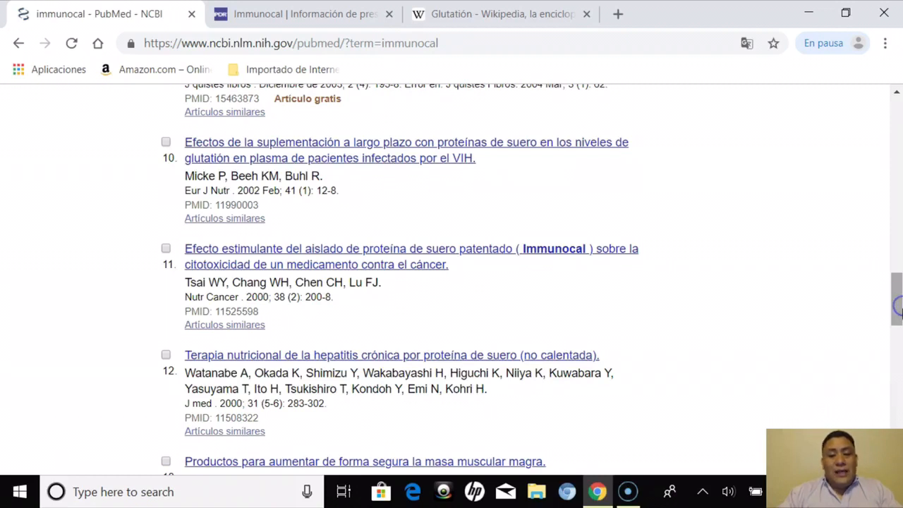
scroll("down", 3)
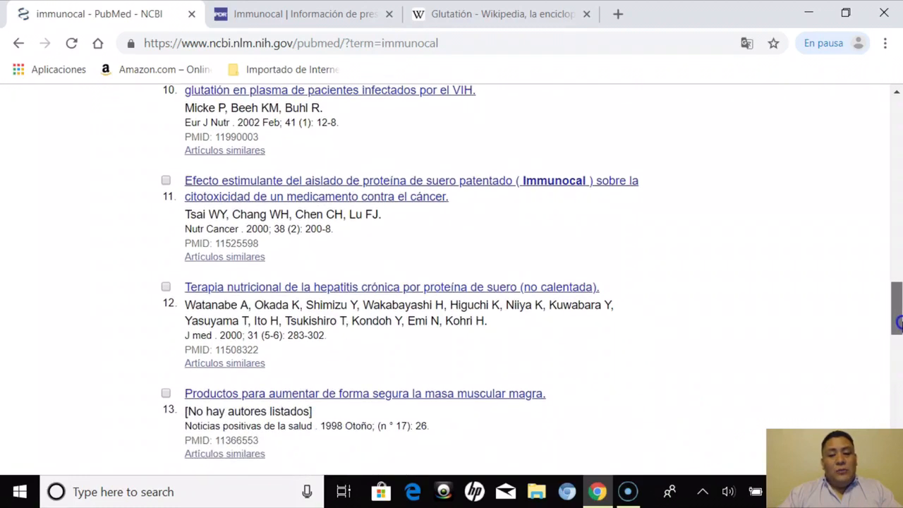
scroll("down", 3)
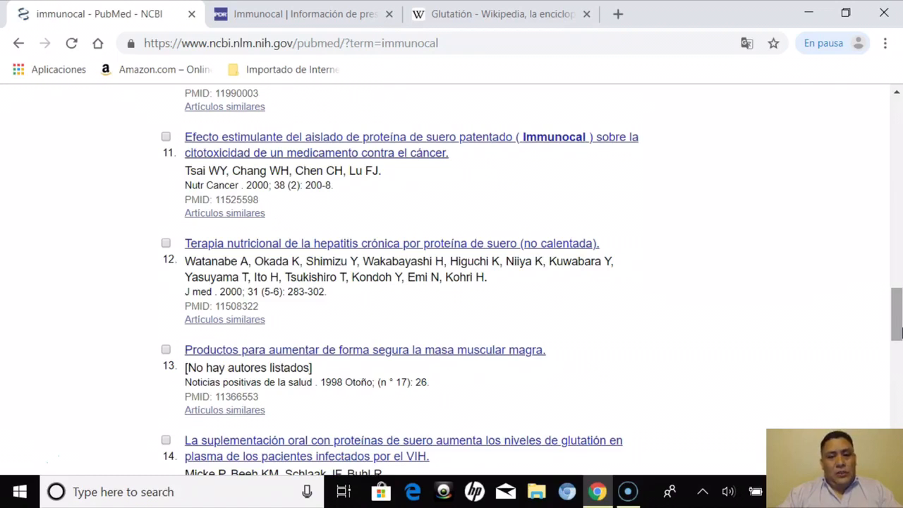
scroll("down", 3)
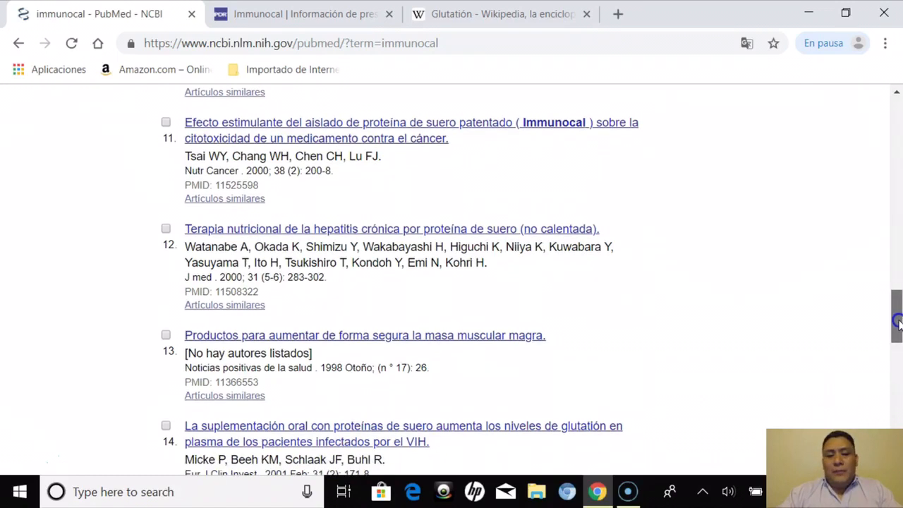
scroll("up", 3)
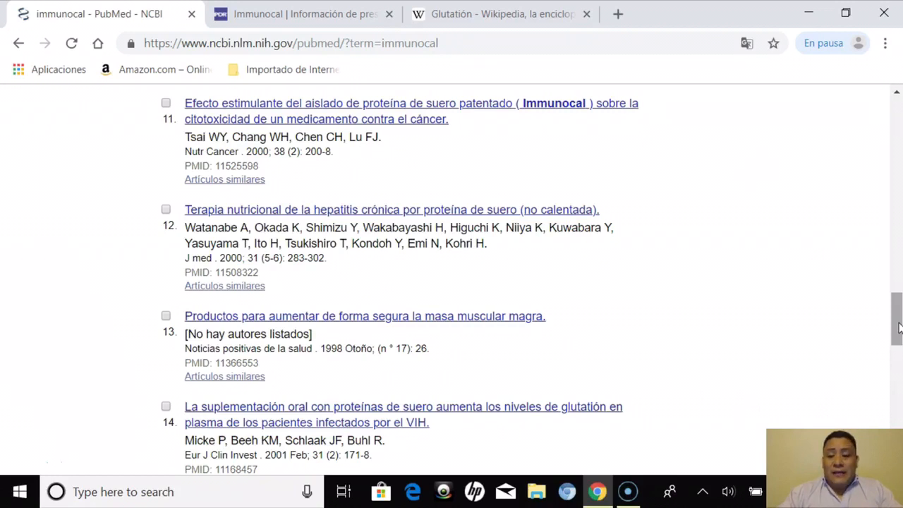
scroll("down", 3)
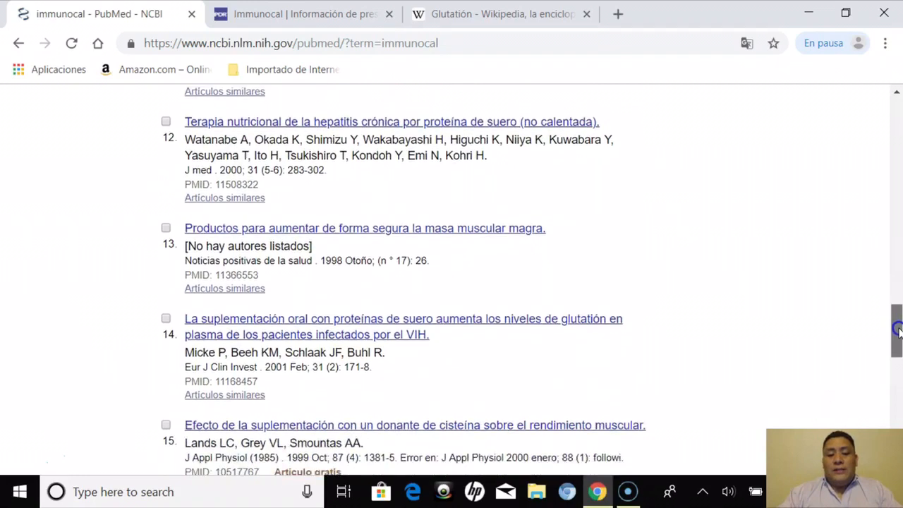
scroll("down", 3)
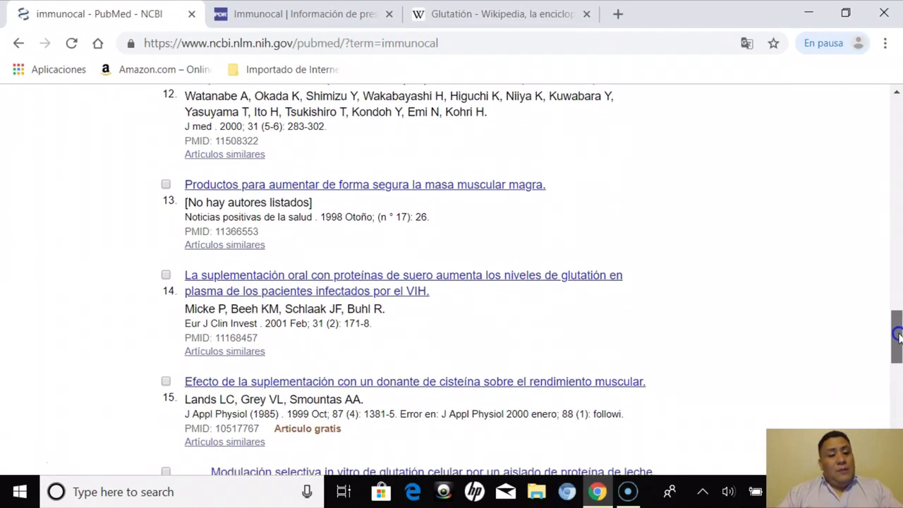
scroll("down", 3)
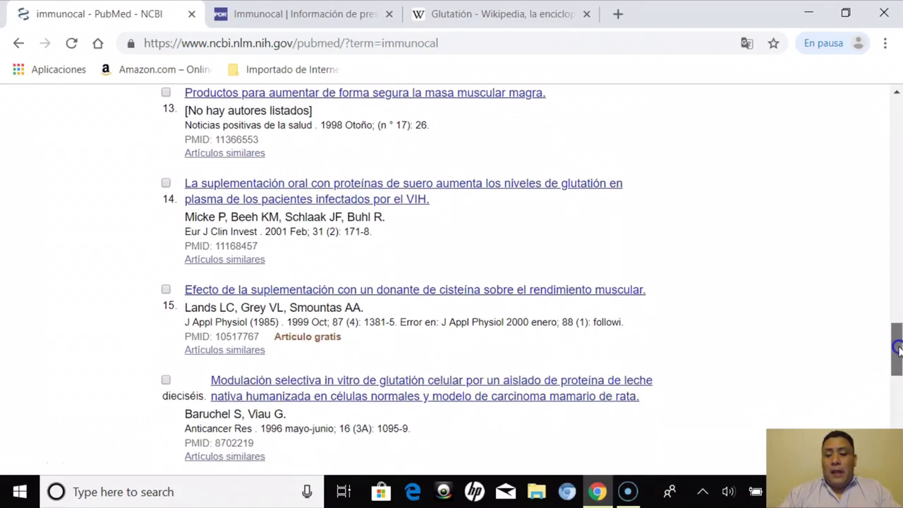
scroll("down", 3)
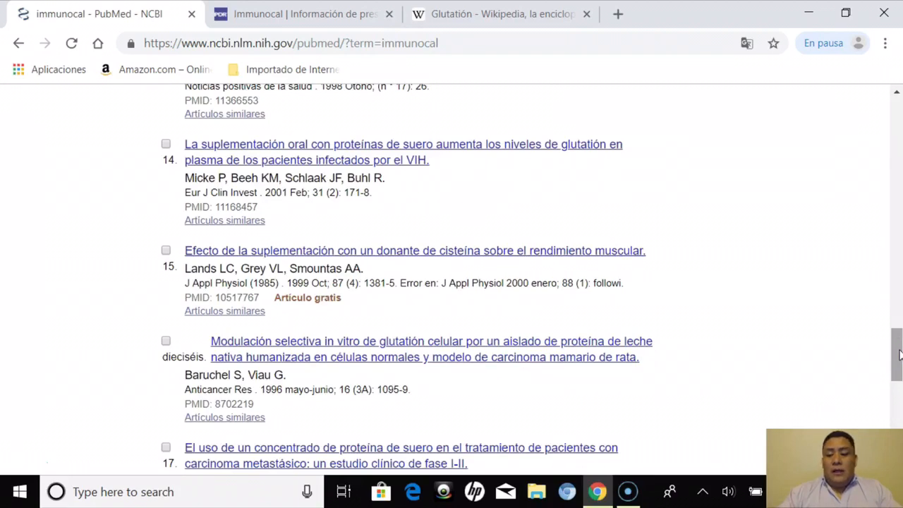
scroll("down", 3)
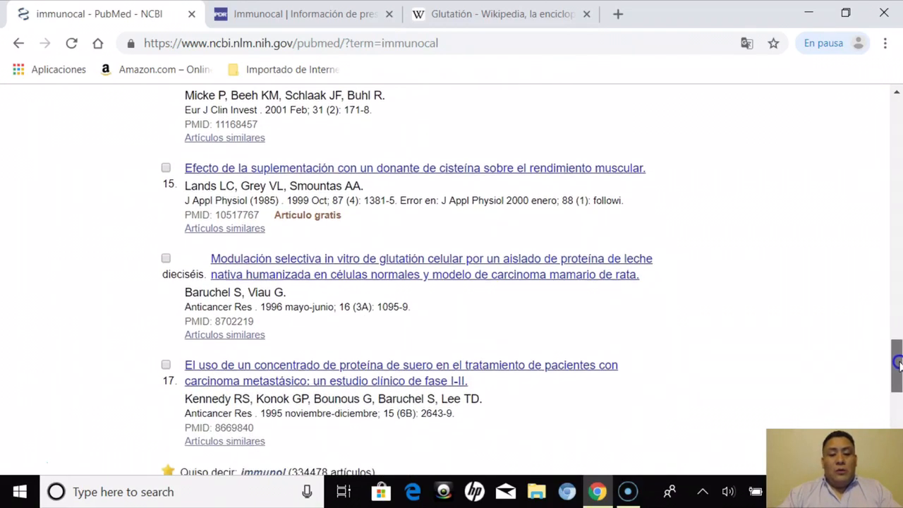
scroll("down", 3)
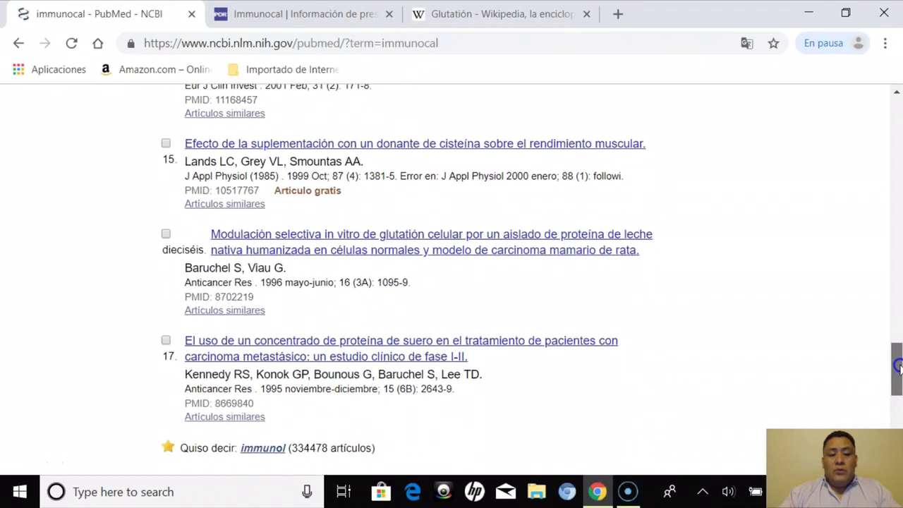
scroll("down", 3)
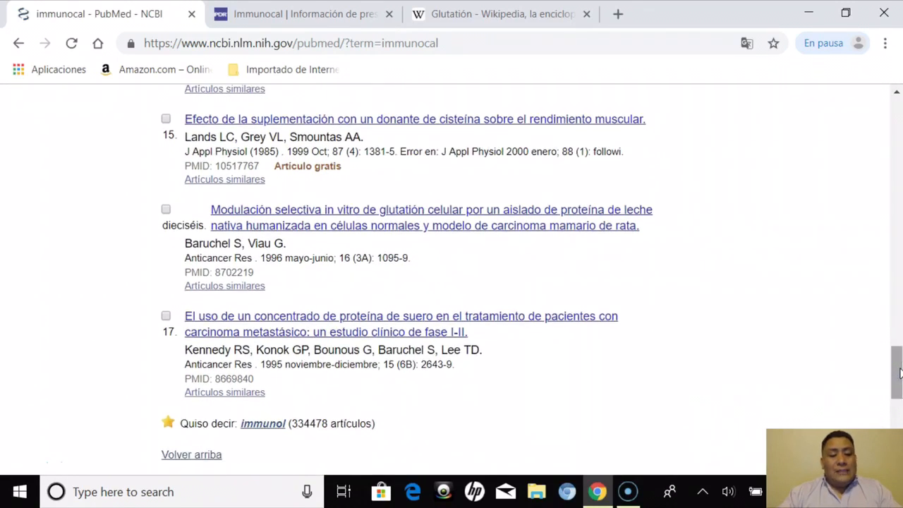
scroll("down", 3)
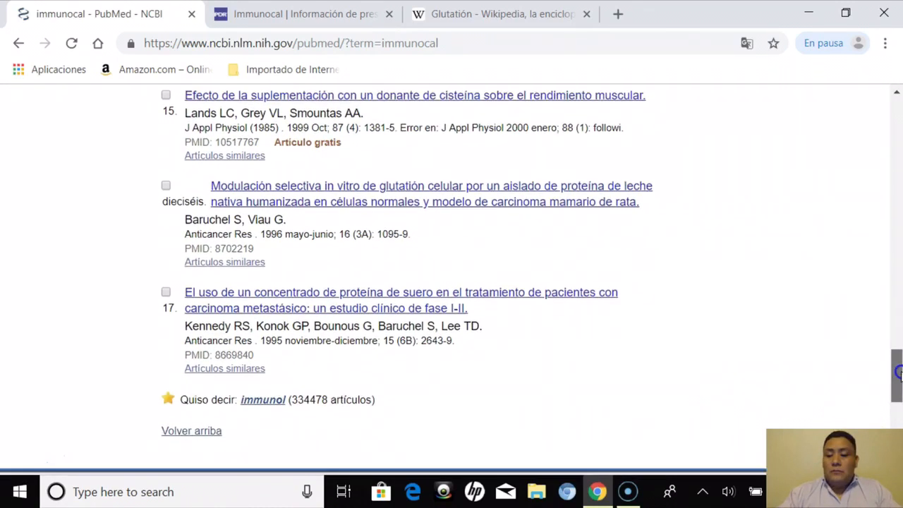
scroll("down", 3)
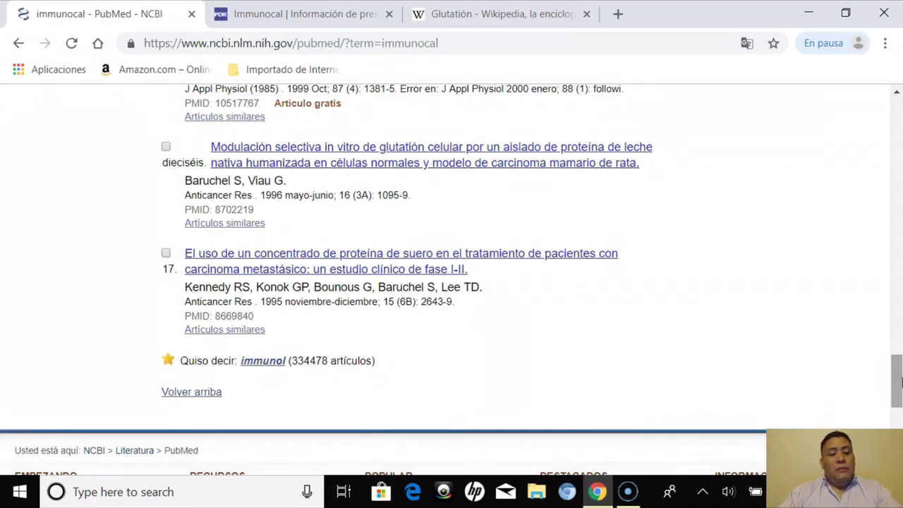
mouse_move(522, 329)
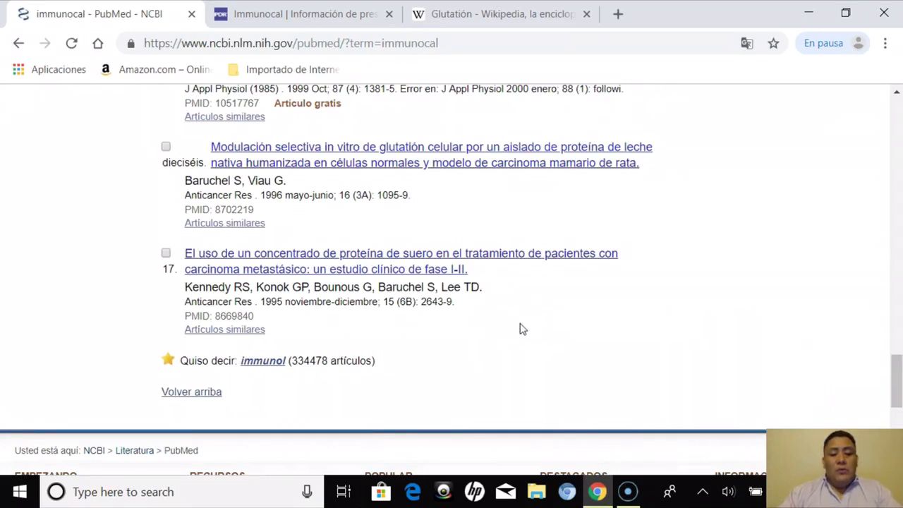
mouse_move(238, 272)
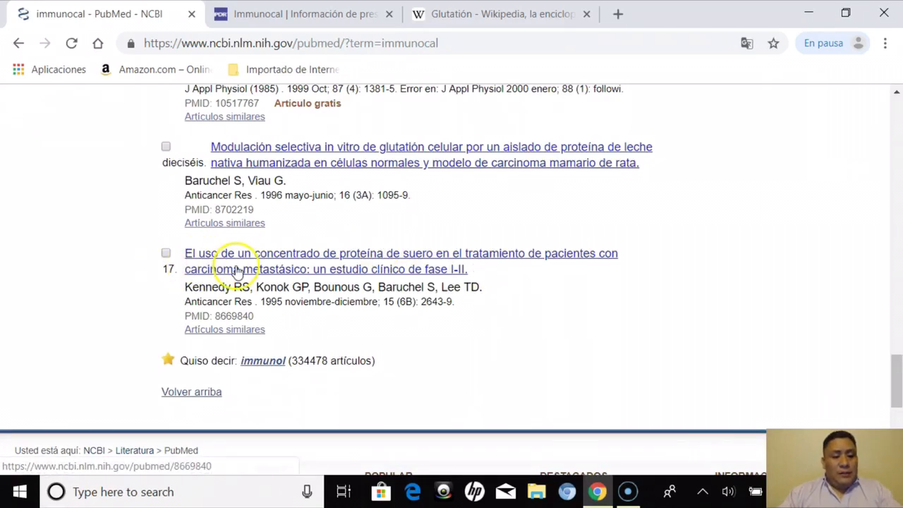
mouse_move(314, 262)
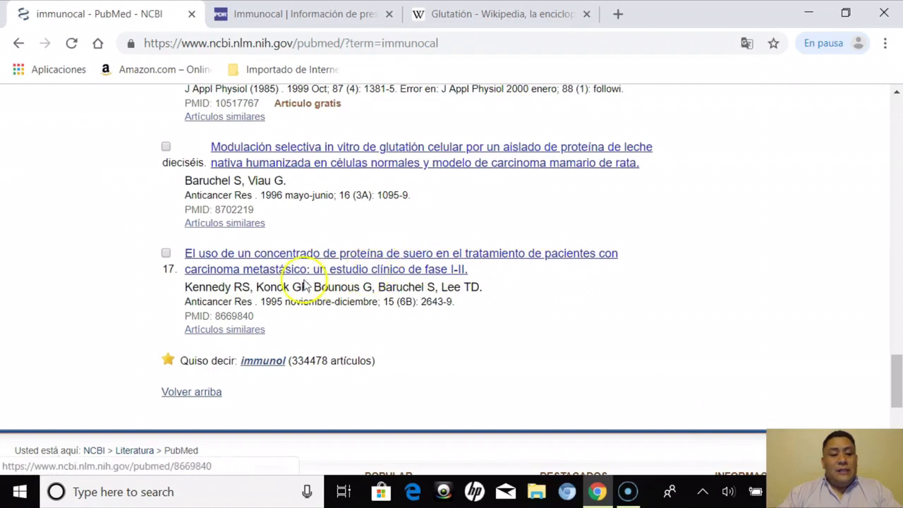
mouse_move(296, 271)
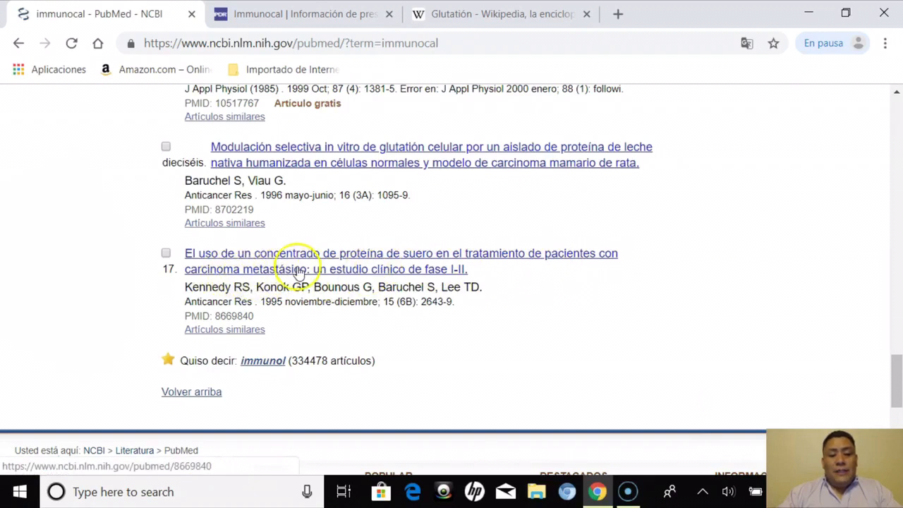
mouse_move(443, 275)
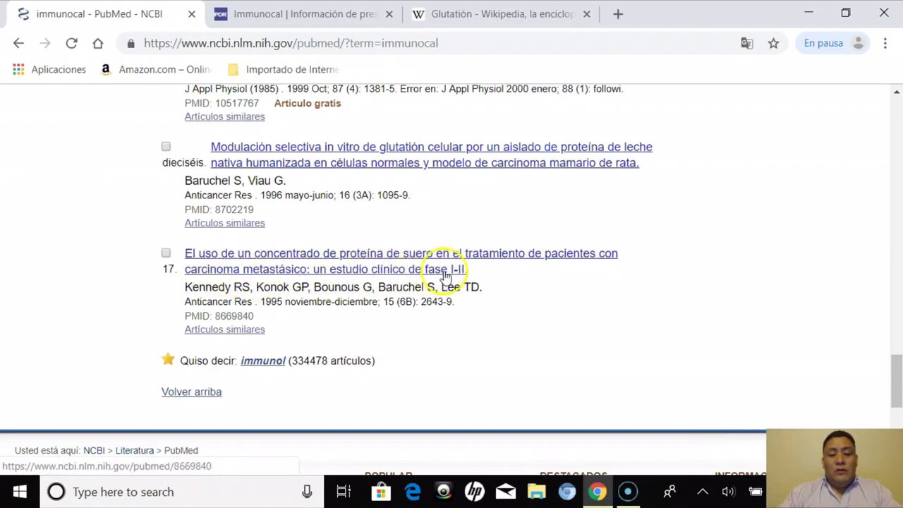
mouse_move(437, 275)
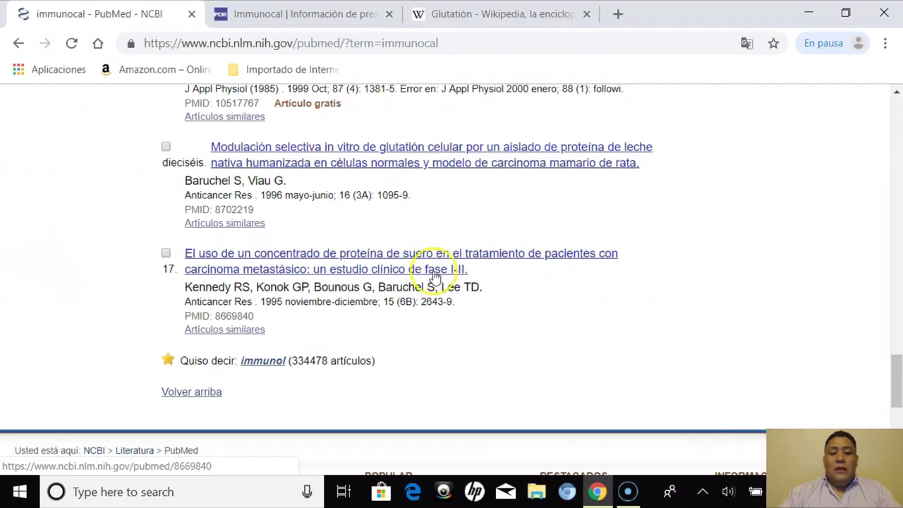
mouse_move(499, 287)
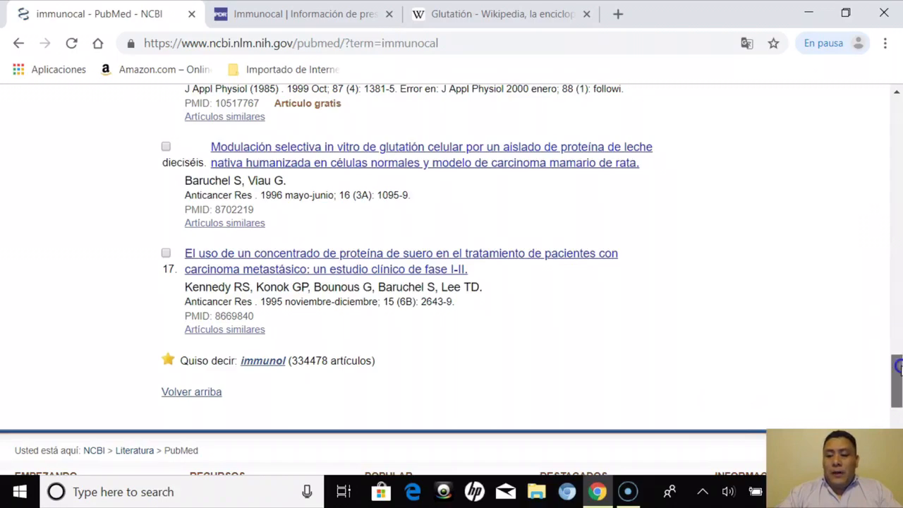
- Replace 'immunocal' with a new glutathione search, translated into Spanish
scroll("up", 3)
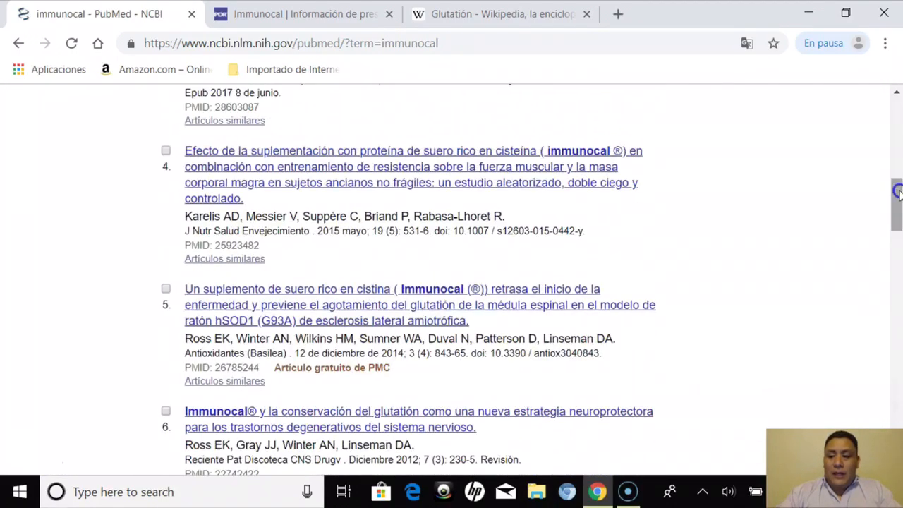
scroll("up", 3)
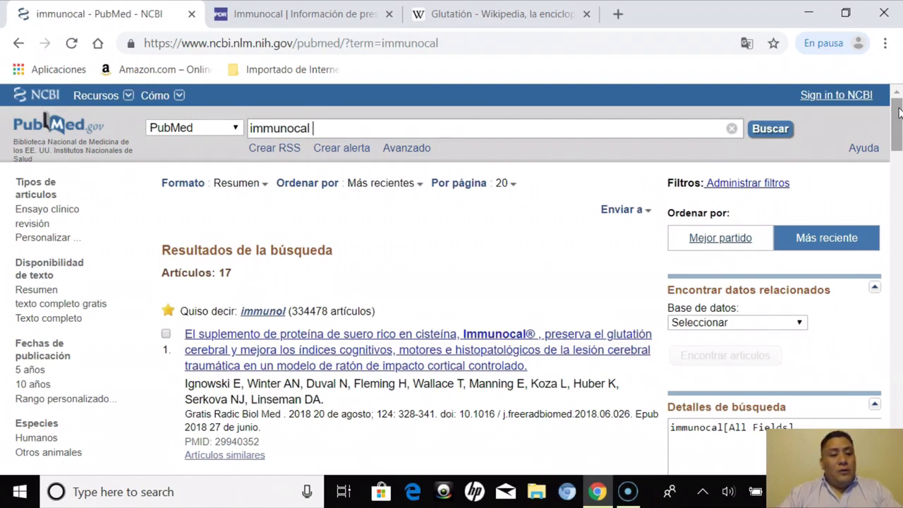
mouse_move(66, 126)
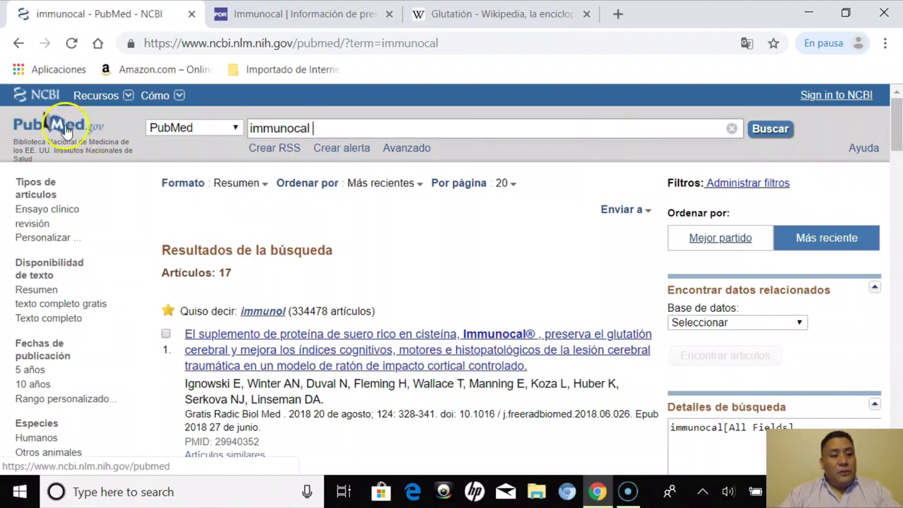
mouse_move(144, 150)
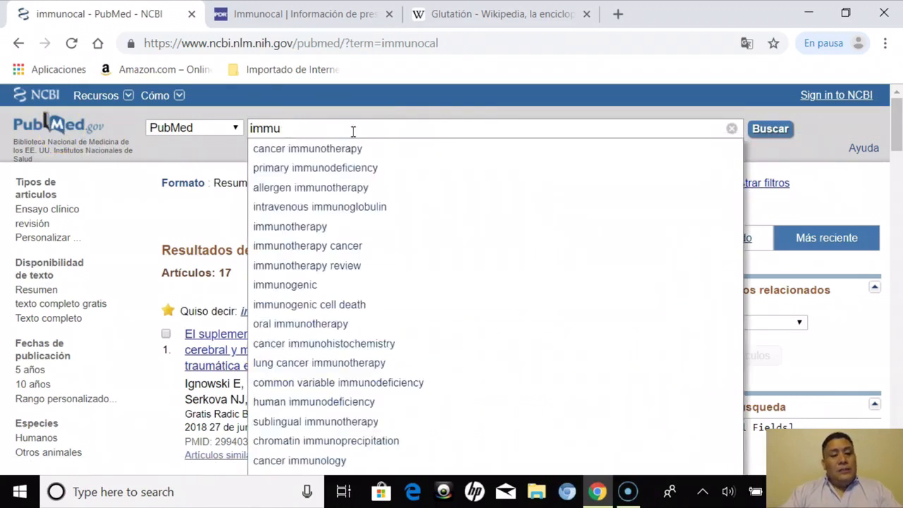
left_click(731, 128)
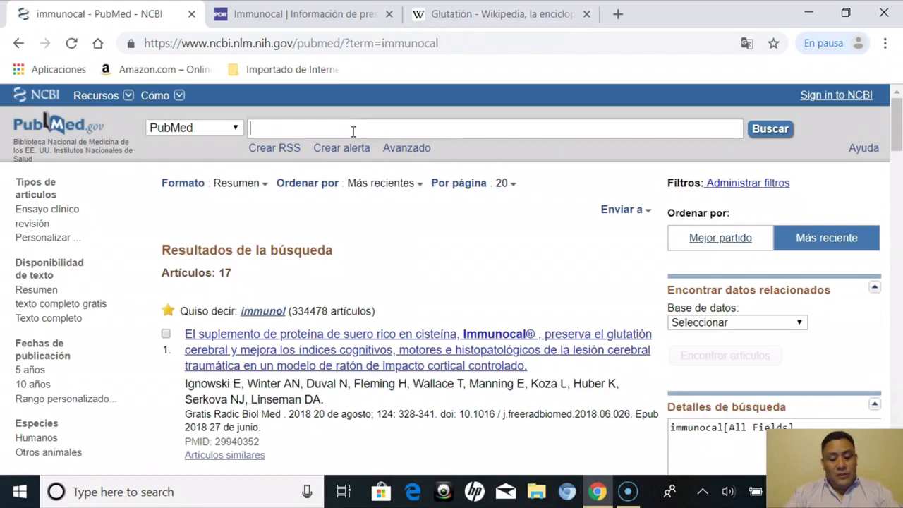
left_click(635, 129)
type("glutathione")
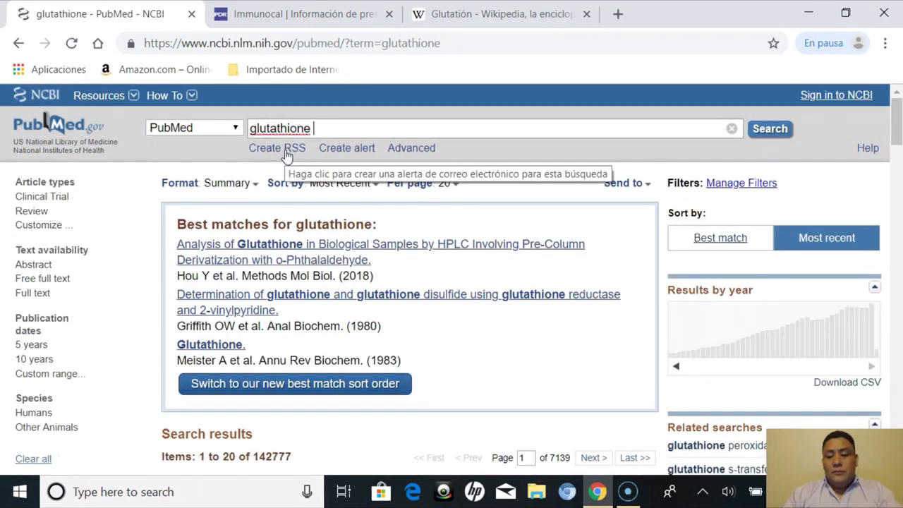
left_click(746, 43)
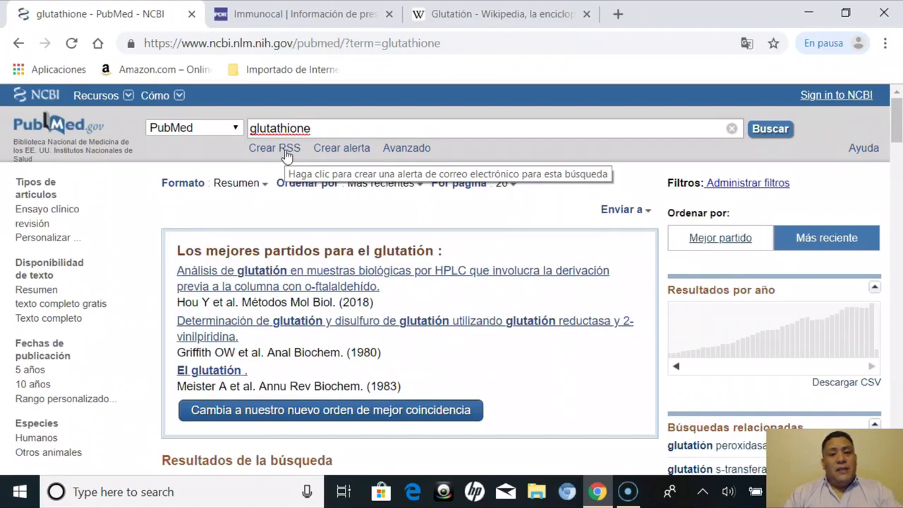